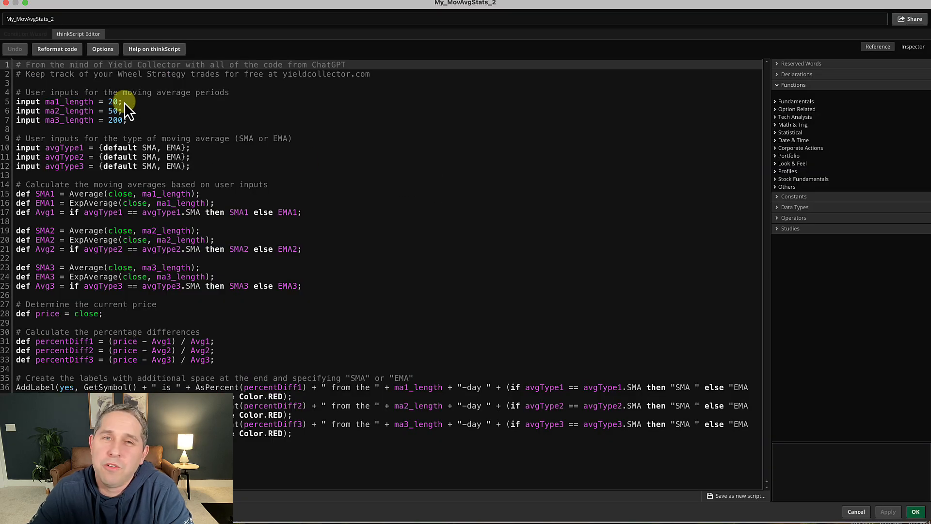
mouse_move(107, 247)
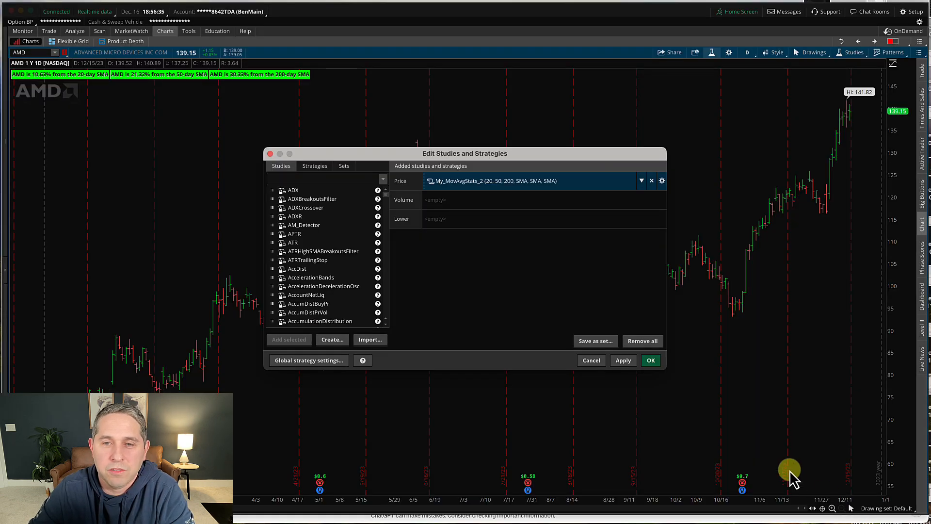
Inspect My_MovAvgStats_2's length inputs (20, 50, 200) and SMA/EMA type choice, then cancel without changes
left_click(662, 180)
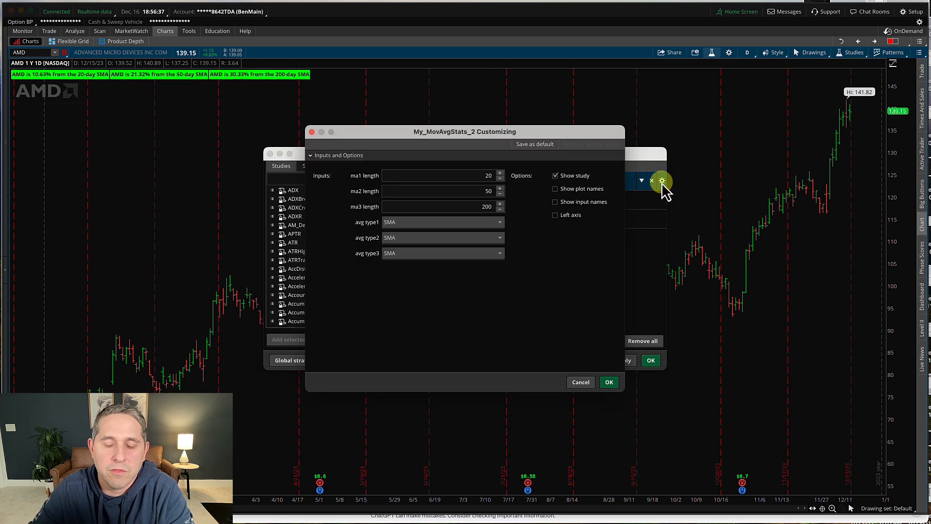
mouse_move(397, 175)
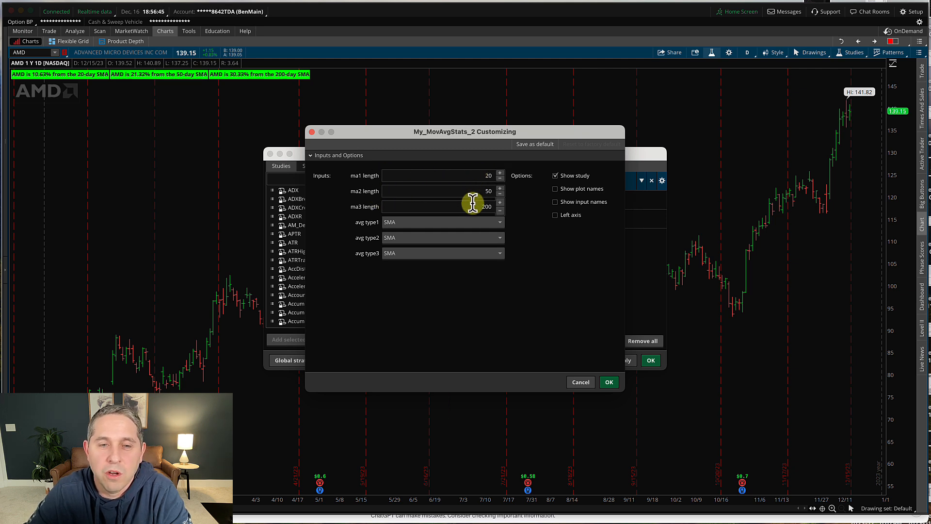
left_click(442, 221)
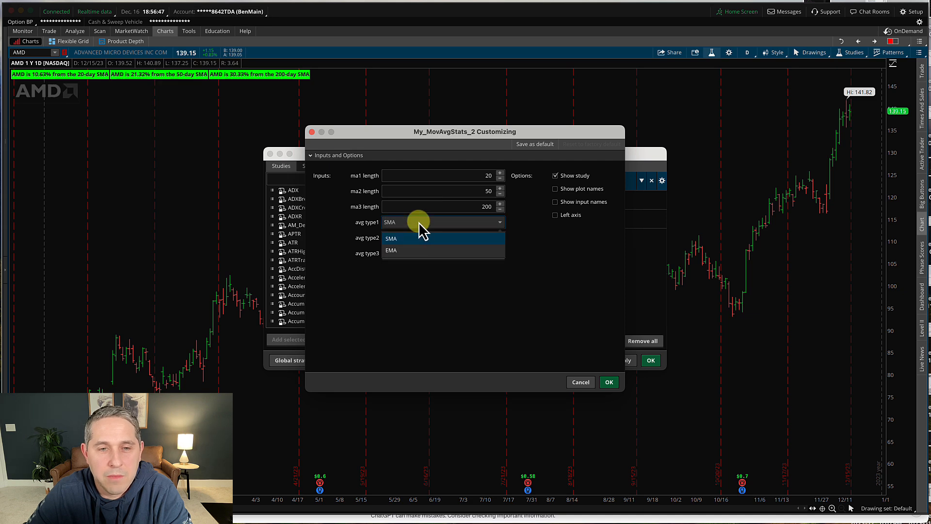
left_click(391, 239)
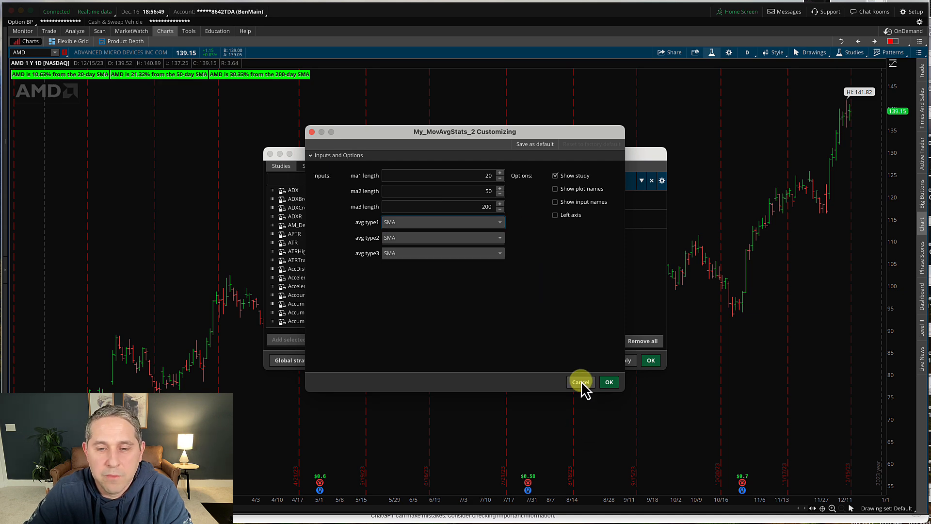
left_click(580, 382)
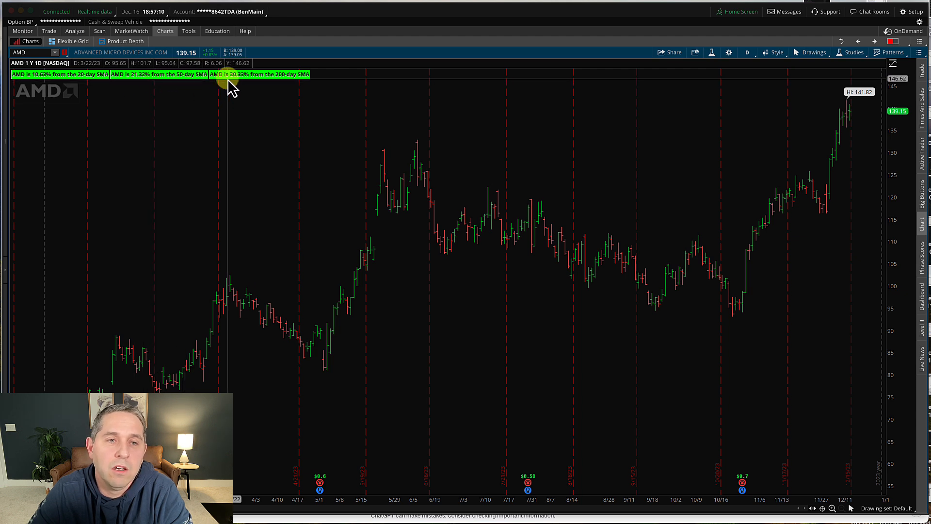
mouse_move(297, 89)
type("DG")
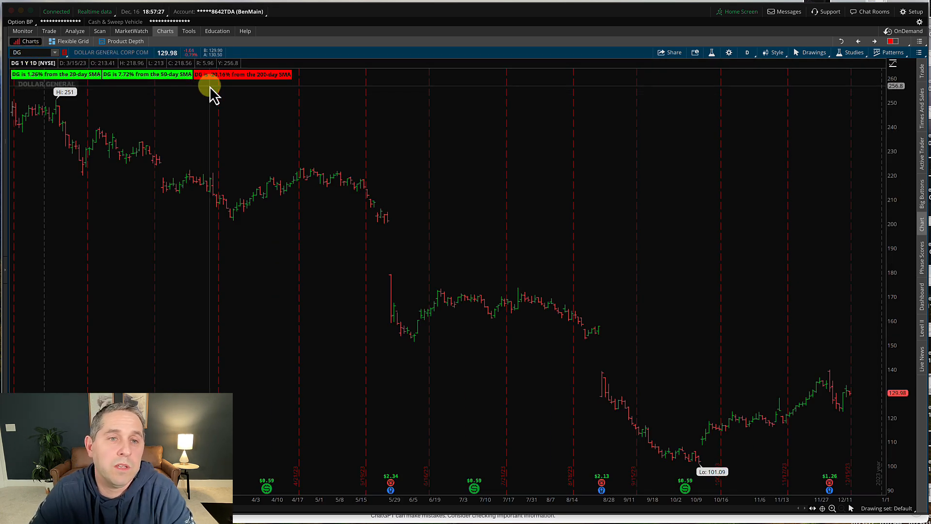
mouse_move(258, 92)
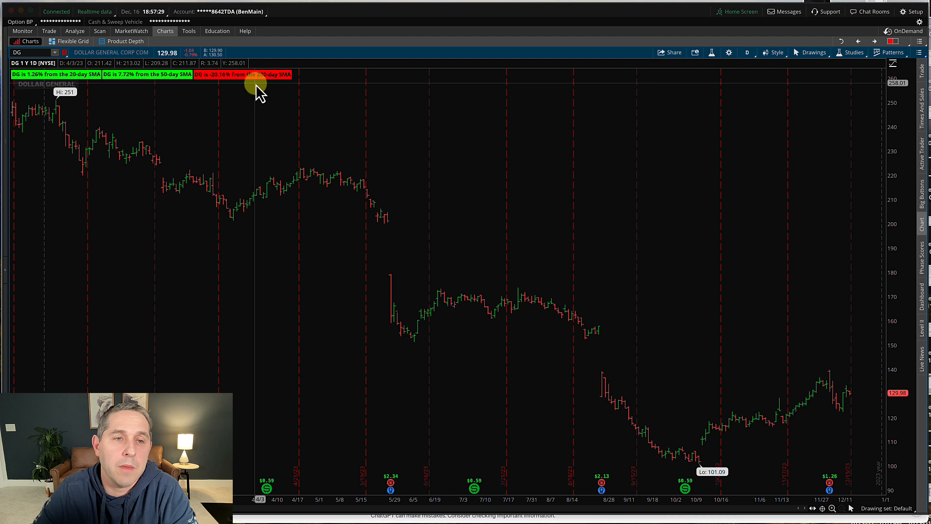
mouse_move(280, 115)
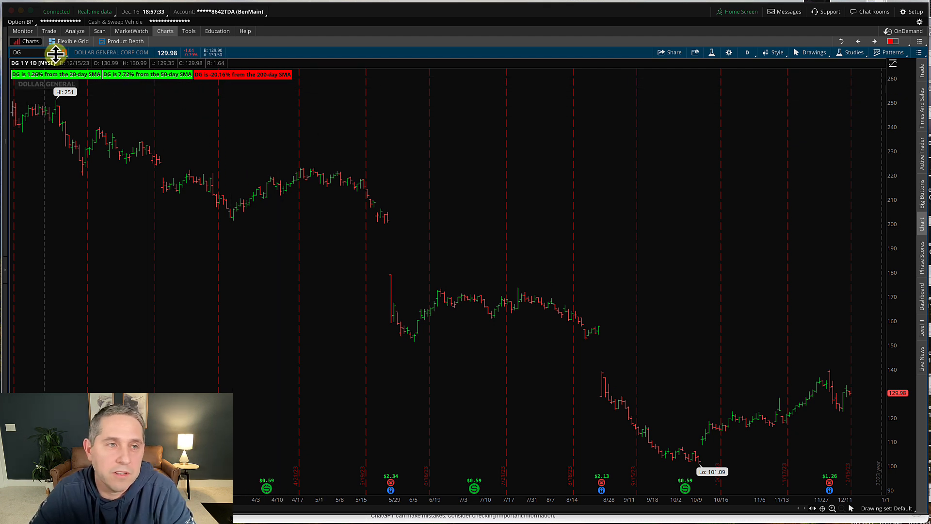
mouse_move(115, 92)
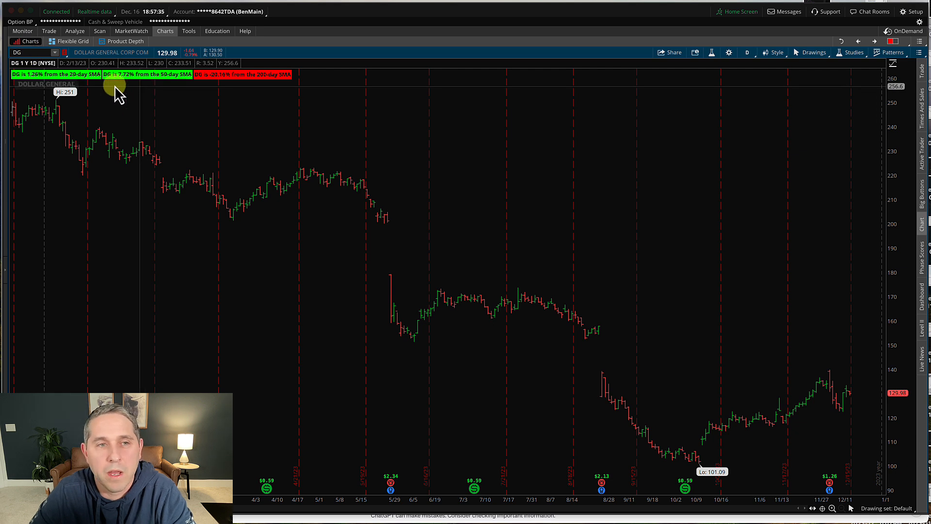
mouse_move(252, 104)
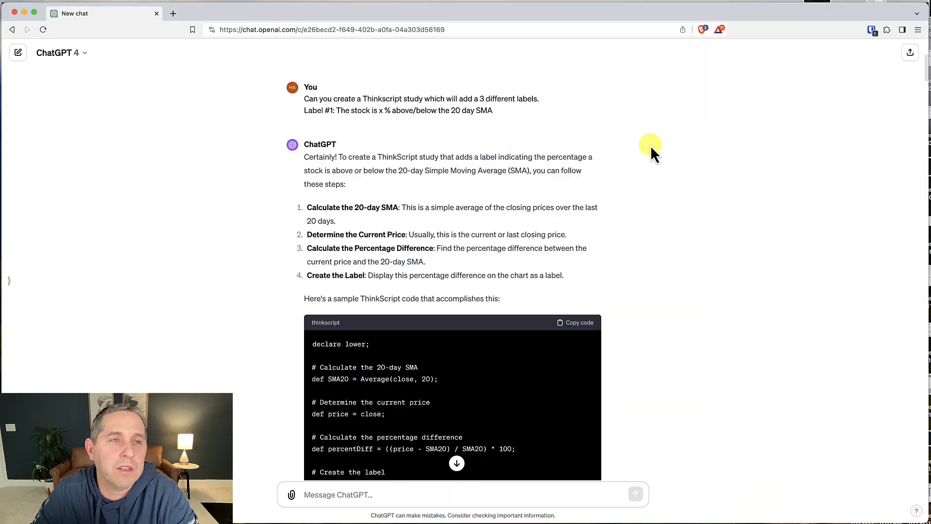
mouse_move(169, 113)
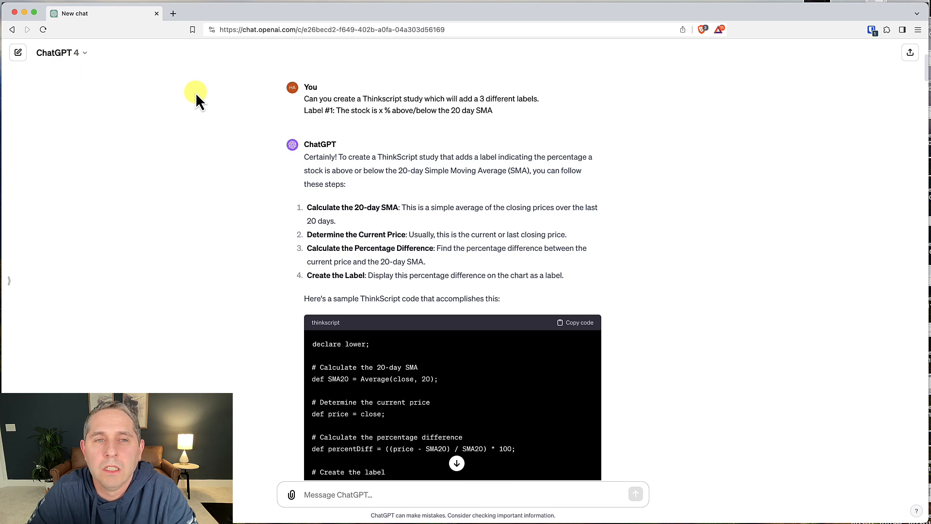
mouse_move(93, 71)
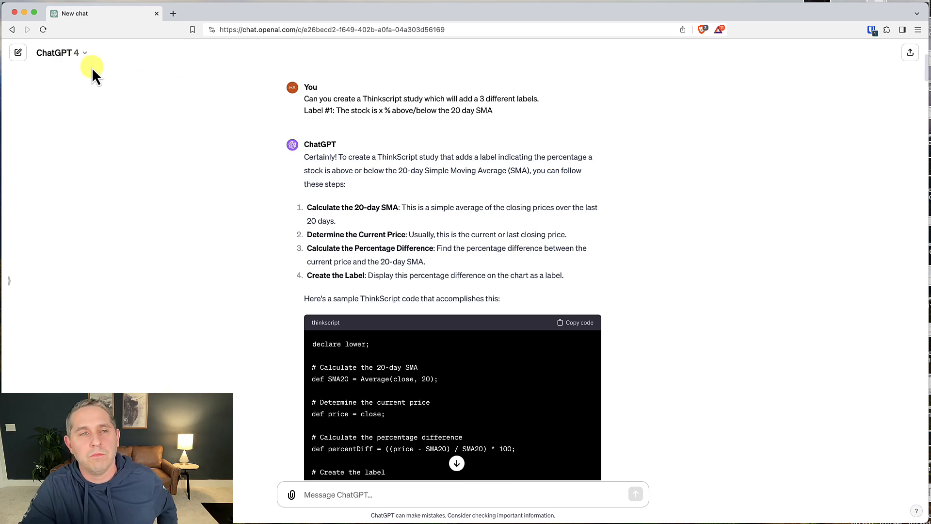
left_click(61, 52)
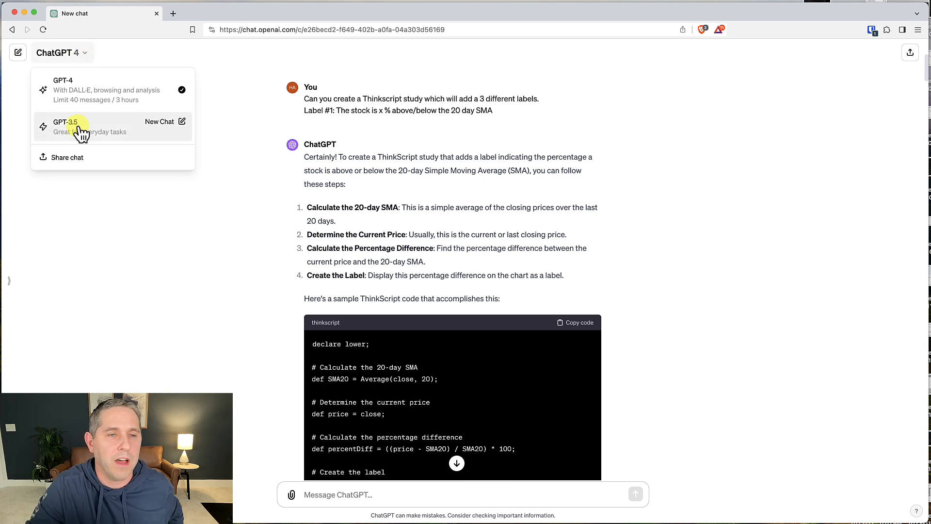
left_click(146, 59)
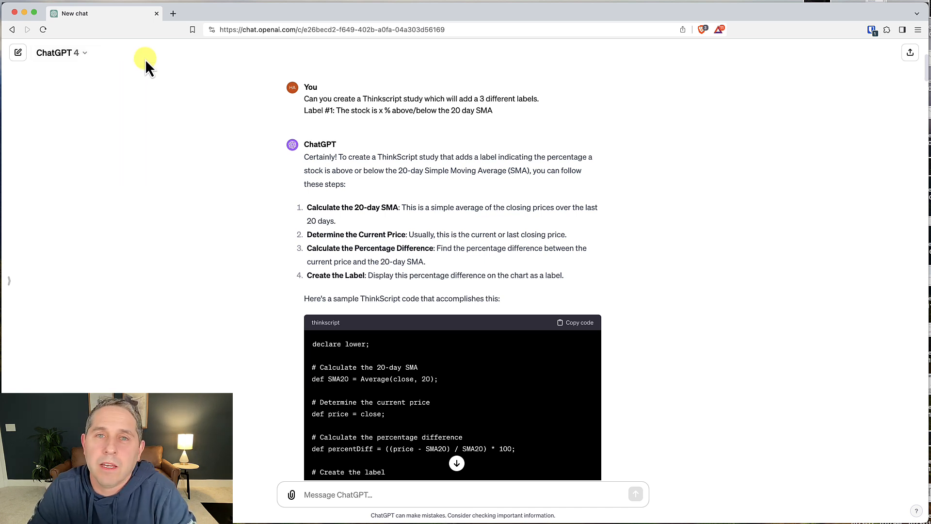
mouse_move(165, 101)
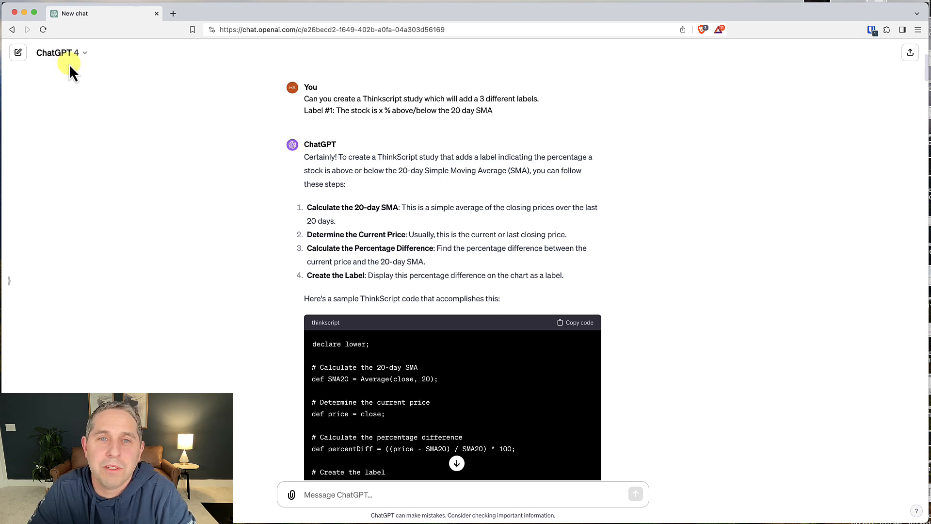
mouse_move(198, 101)
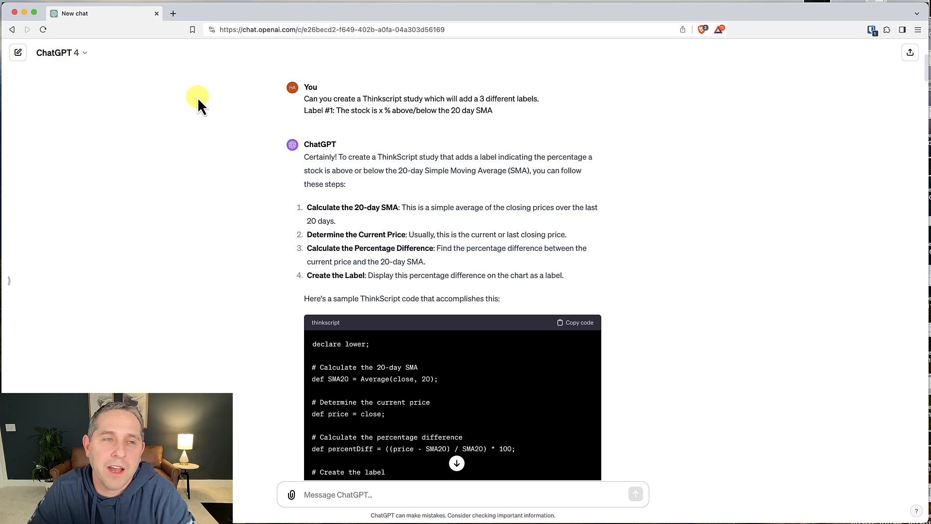
mouse_move(220, 111)
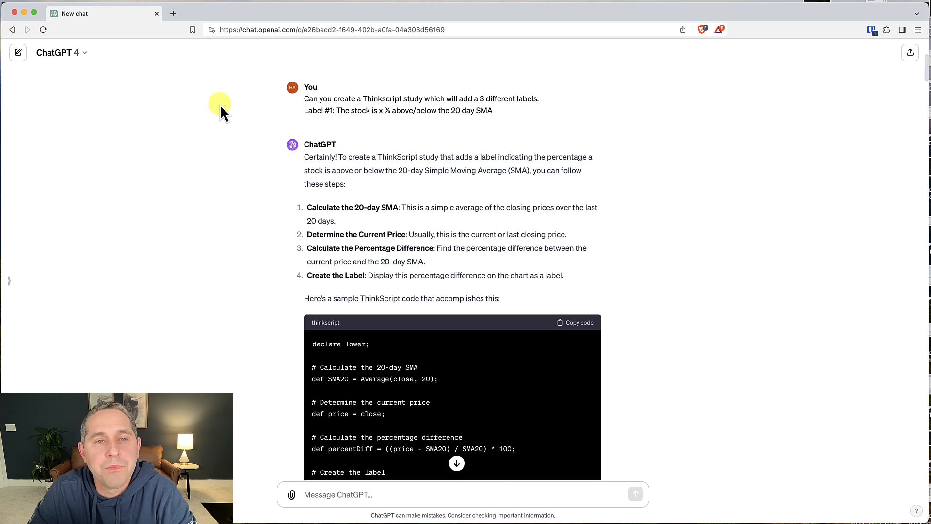
mouse_move(274, 119)
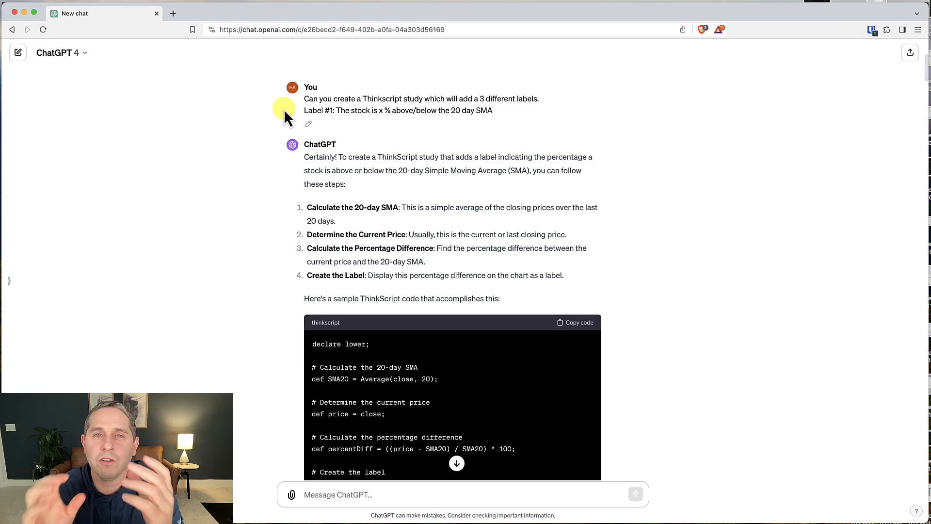
mouse_move(235, 92)
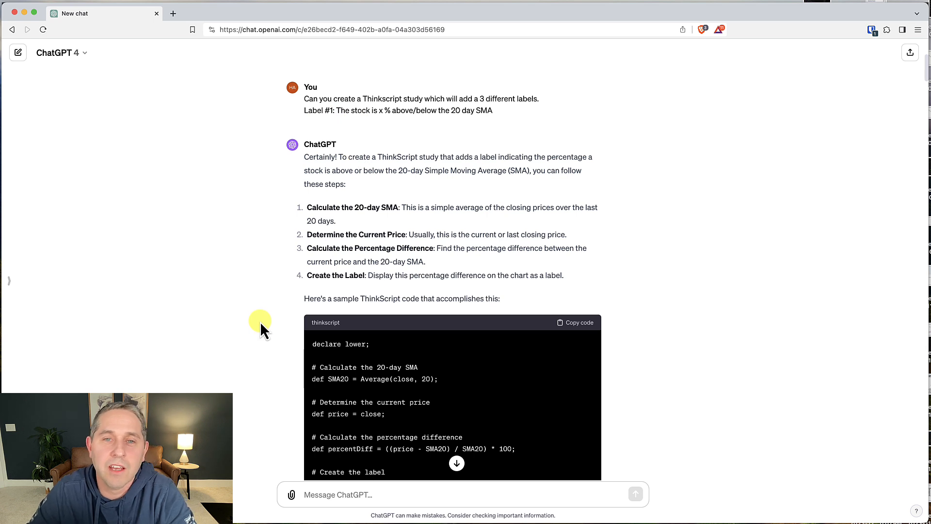
mouse_move(352, 227)
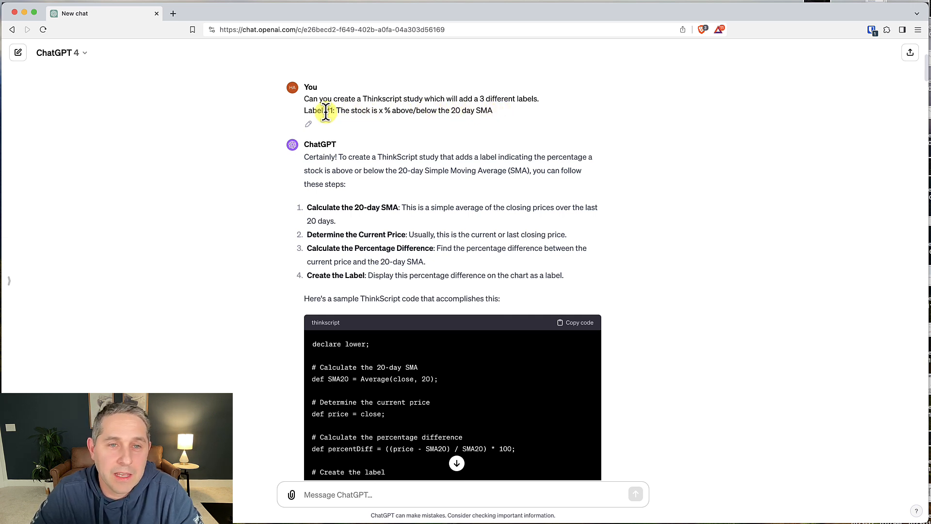
mouse_move(496, 119)
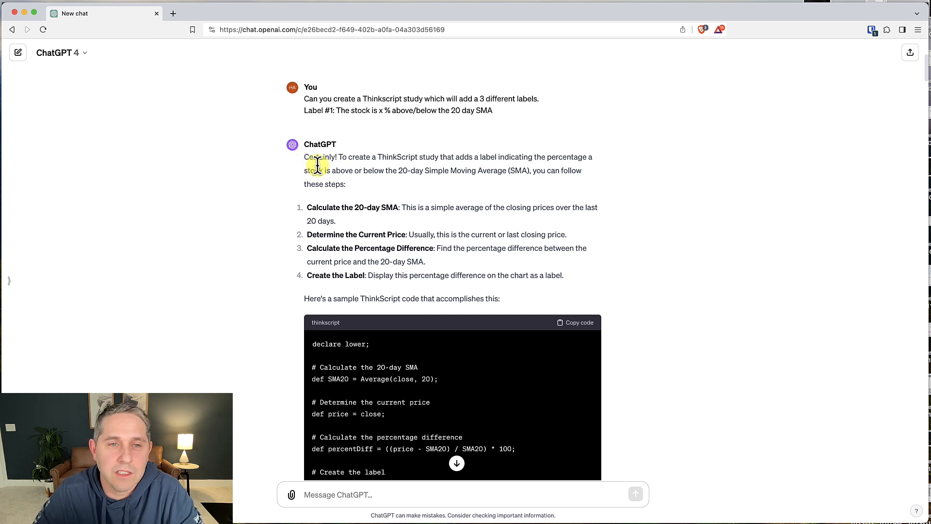
scroll("down", 3)
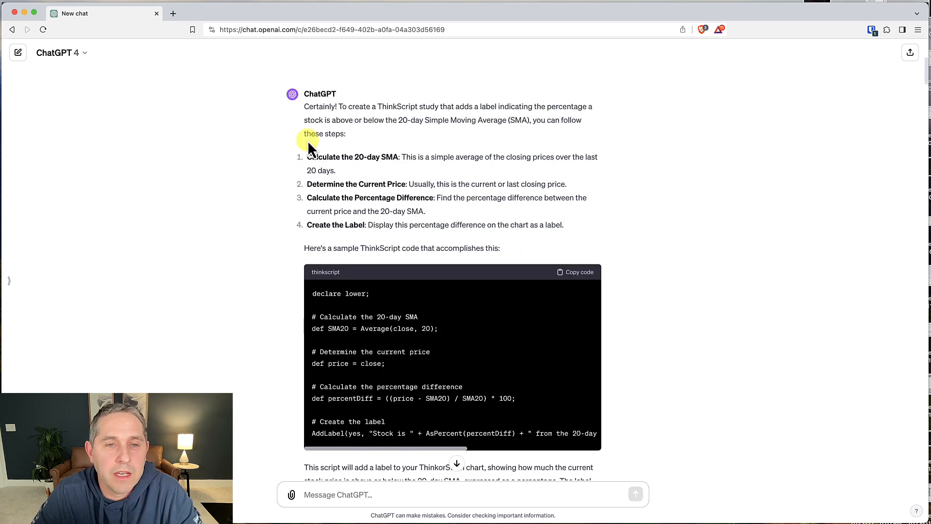
mouse_move(486, 149)
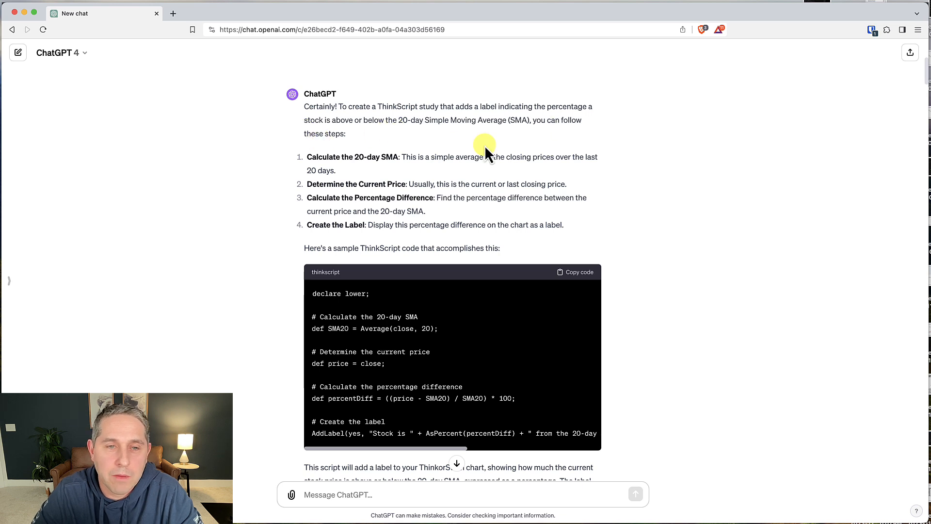
scroll("down", 3)
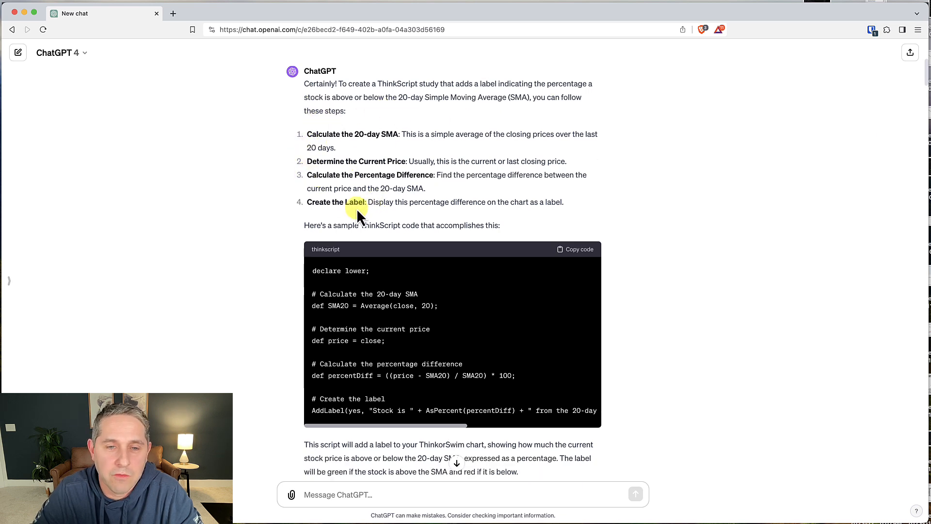
scroll("down", 3)
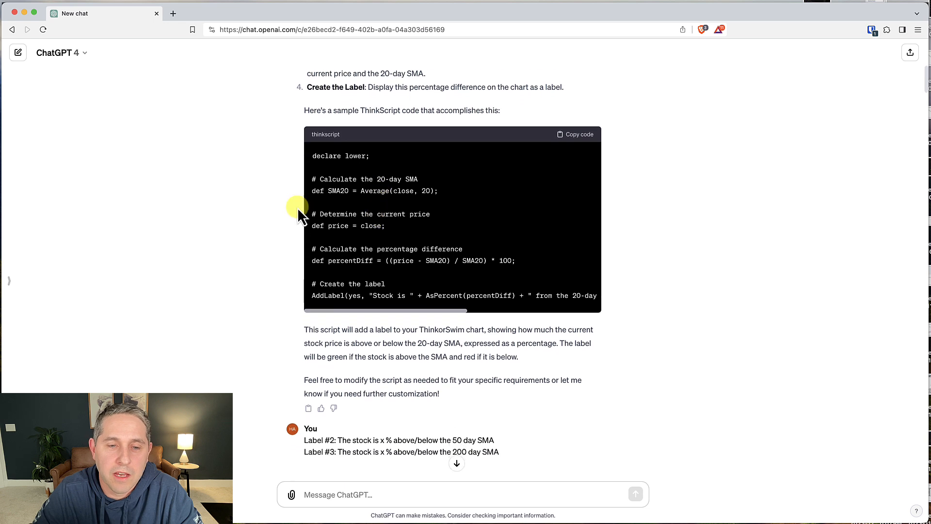
Delete My_MovAvgStats_2 from the Price section of the added studies list
left_click(575, 134)
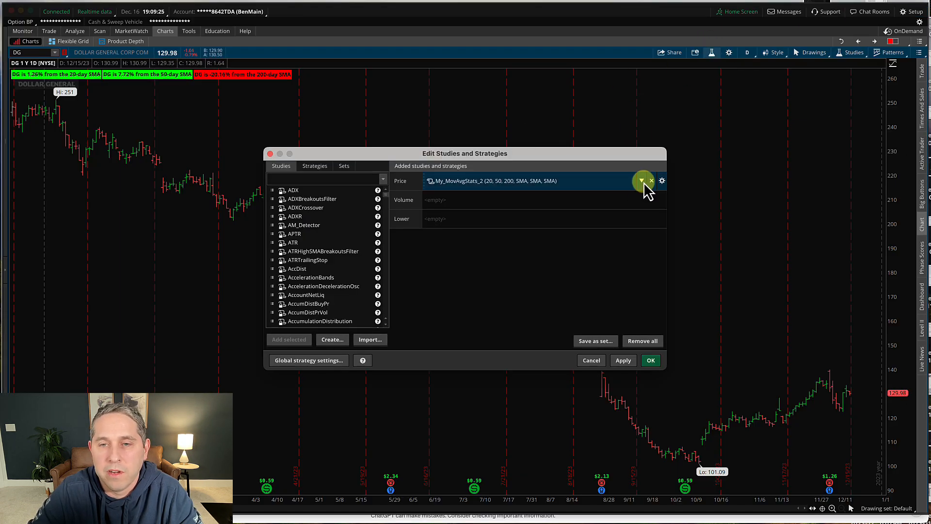
left_click(651, 180)
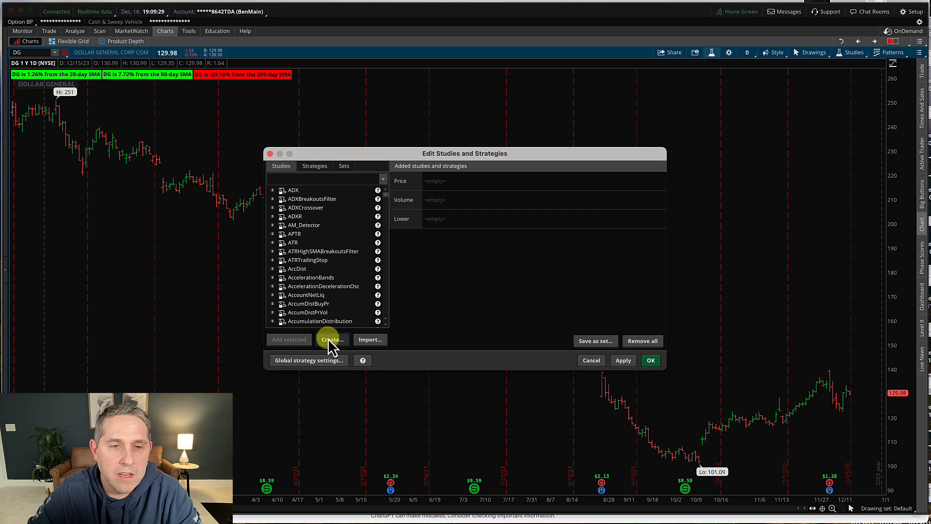
left_click(332, 339)
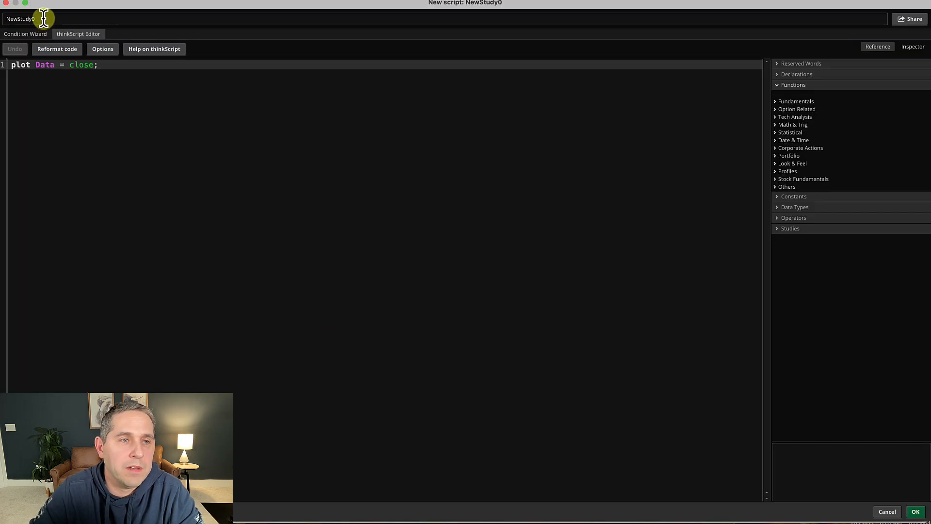
type("My_MovAvgS")
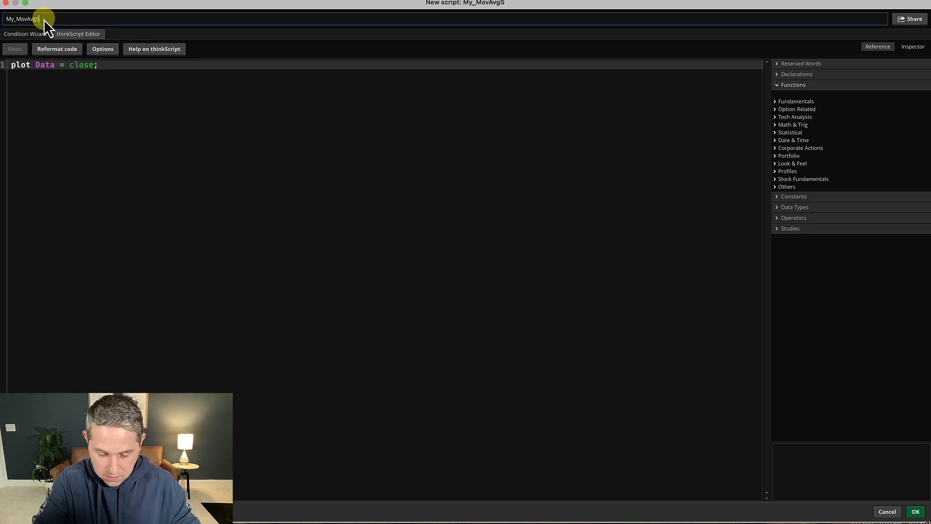
type("tats_3")
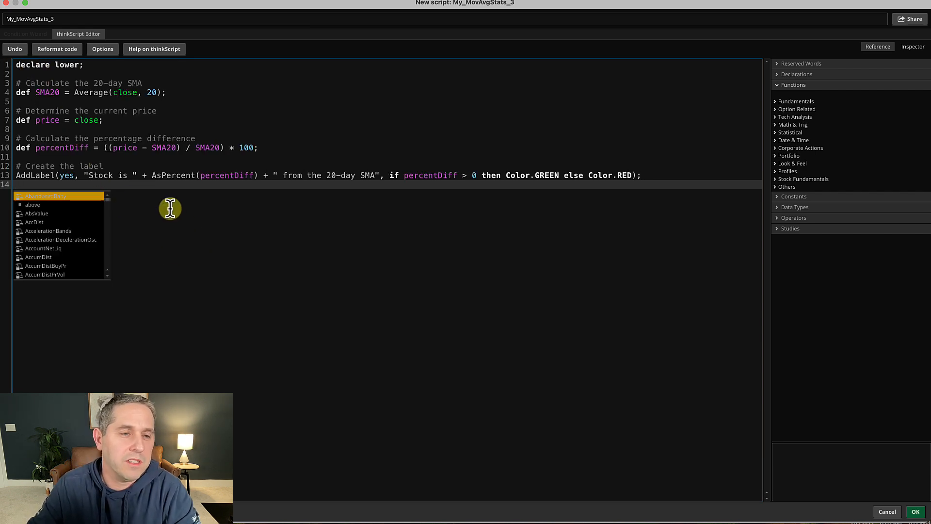
mouse_move(53, 183)
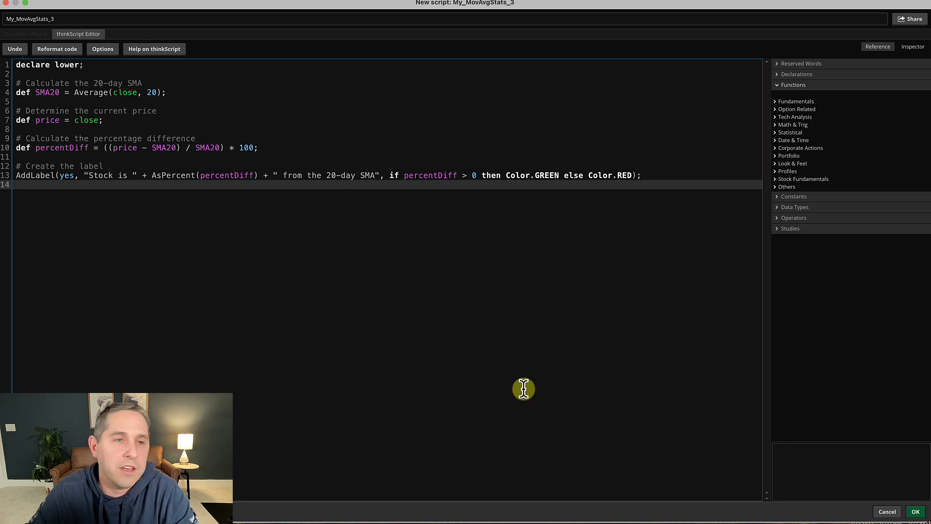
mouse_move(47, 65)
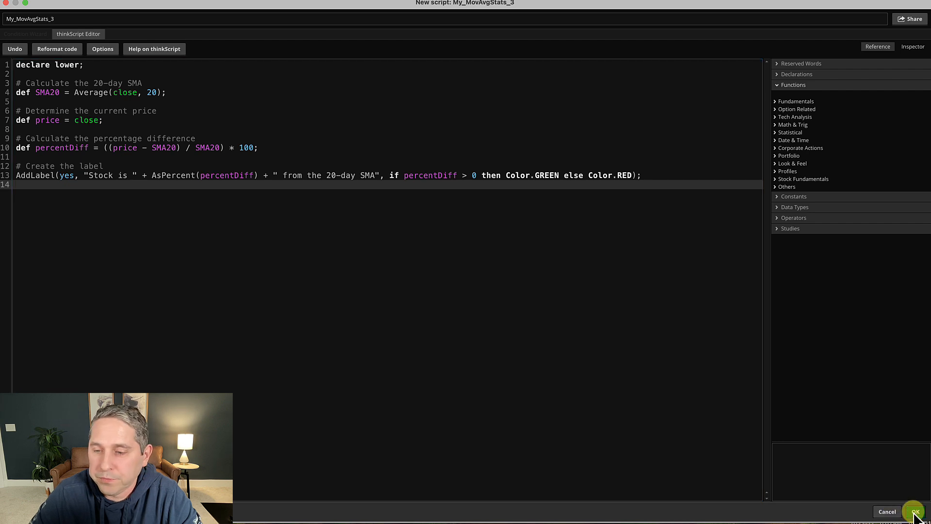
Save My_MovAvgStats_3 and apply it, showing 'Stock is 125.66% from the 20-day SMA'
left_click(915, 511)
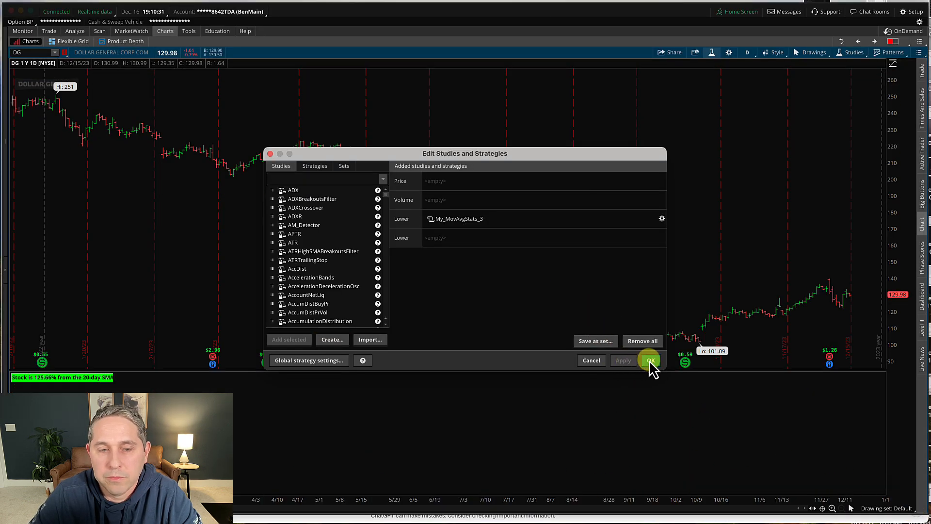
left_click(650, 360)
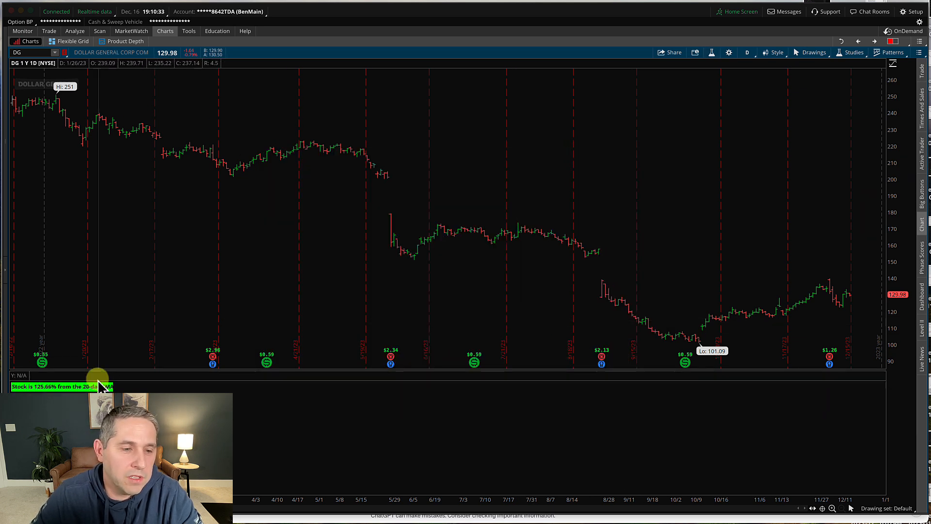
mouse_move(98, 380)
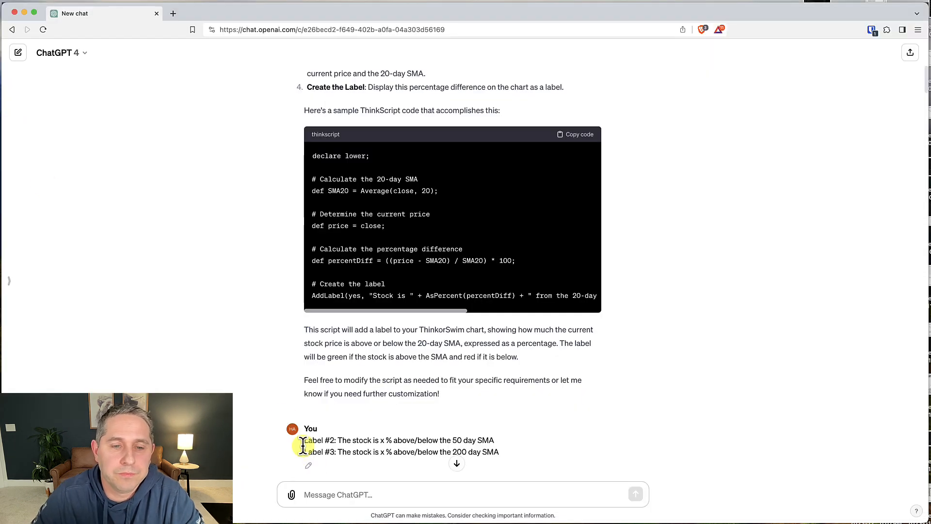
Copy ChatGPT's modified ThinkScript code with labels for the 20-, 50- and 200-day SMAs
scroll("down", 3)
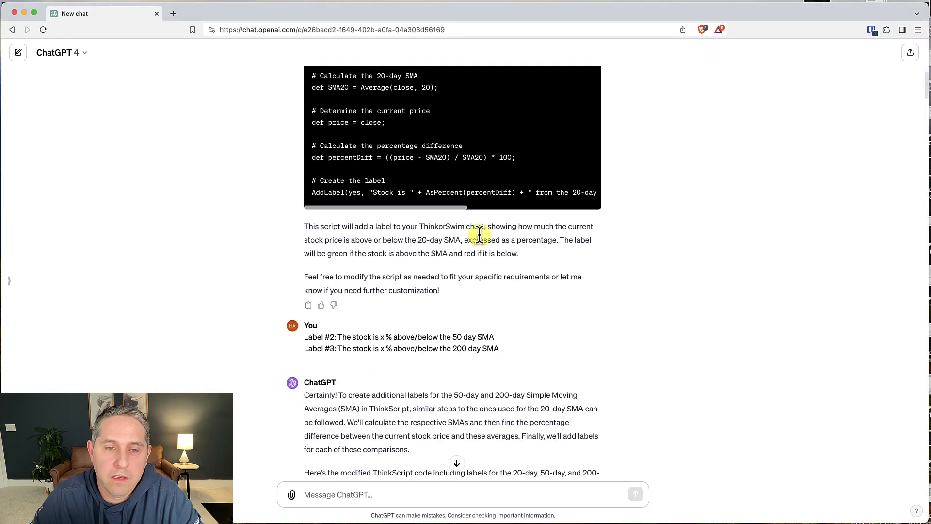
scroll("down", 3)
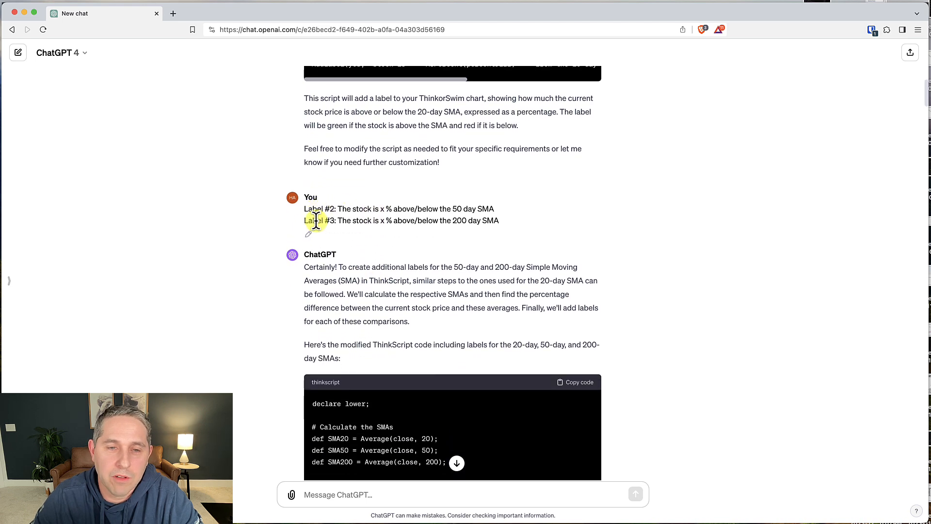
scroll("down", 3)
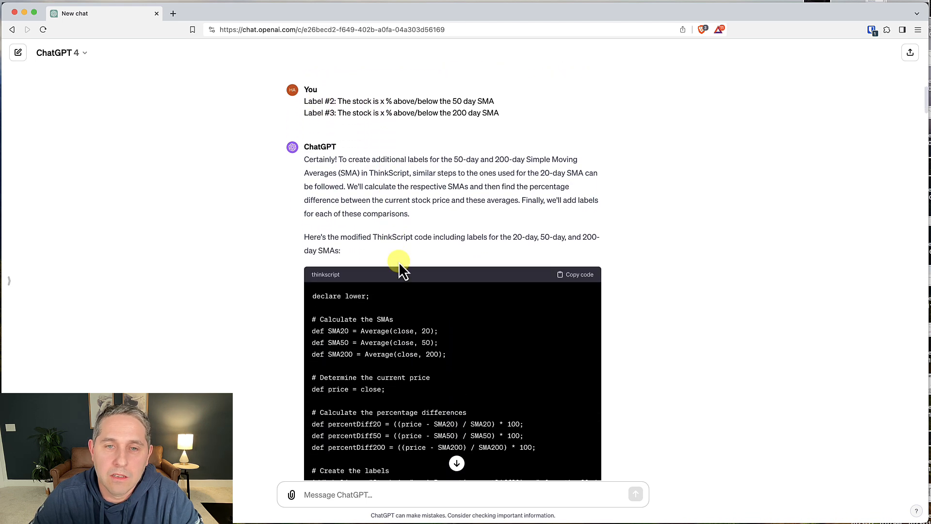
scroll("down", 3)
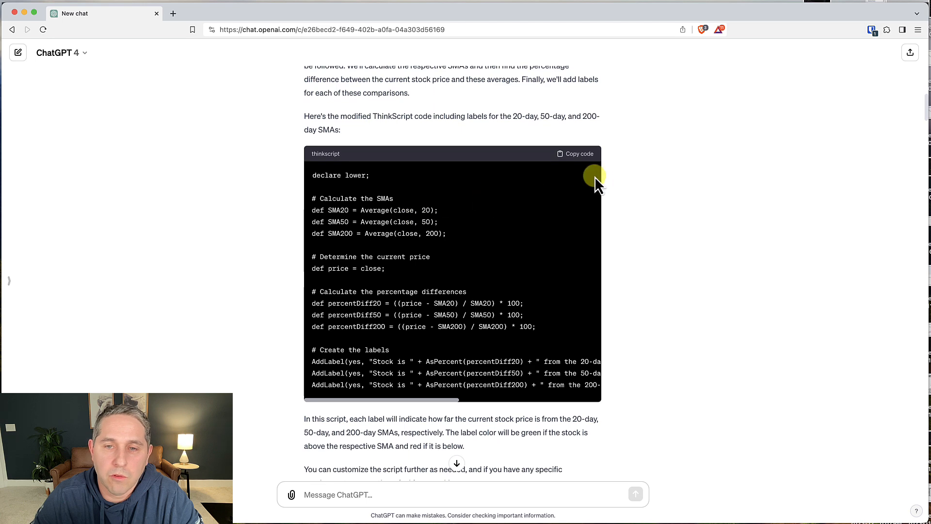
left_click(574, 154)
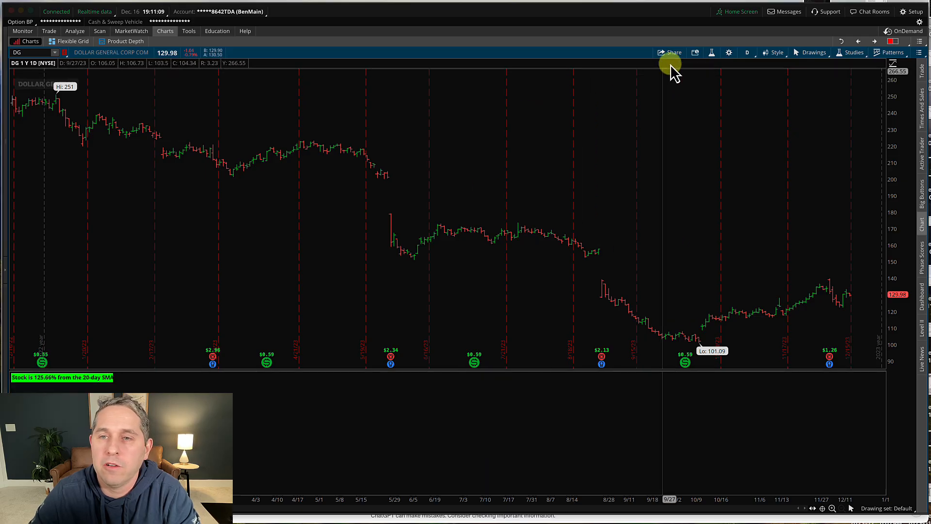
Select My_MovAvgStats_3 in Edit Studies and bring up its script for the three-label code
left_click(853, 52)
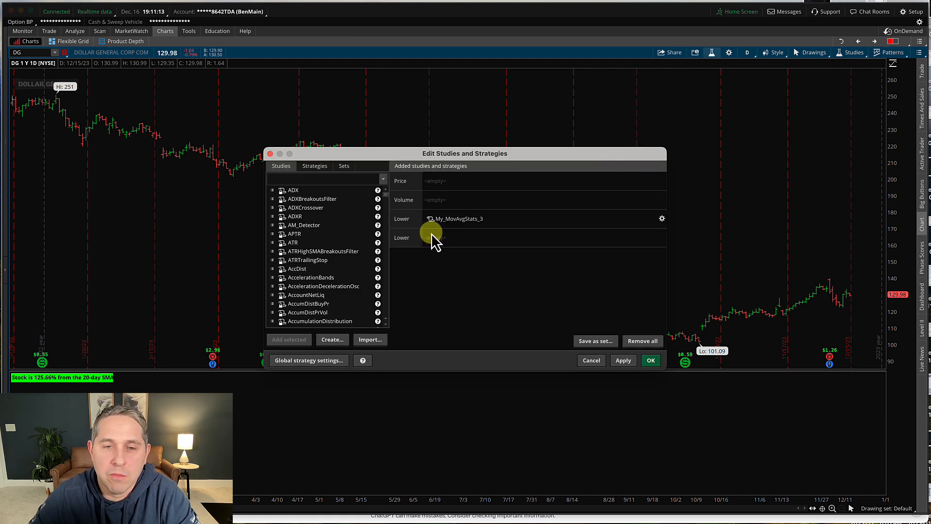
left_click(457, 218)
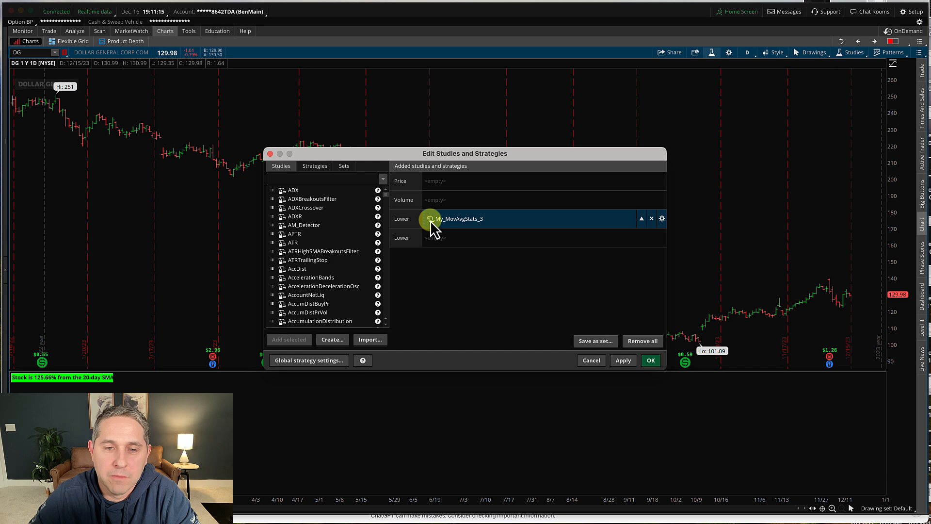
left_click(661, 218)
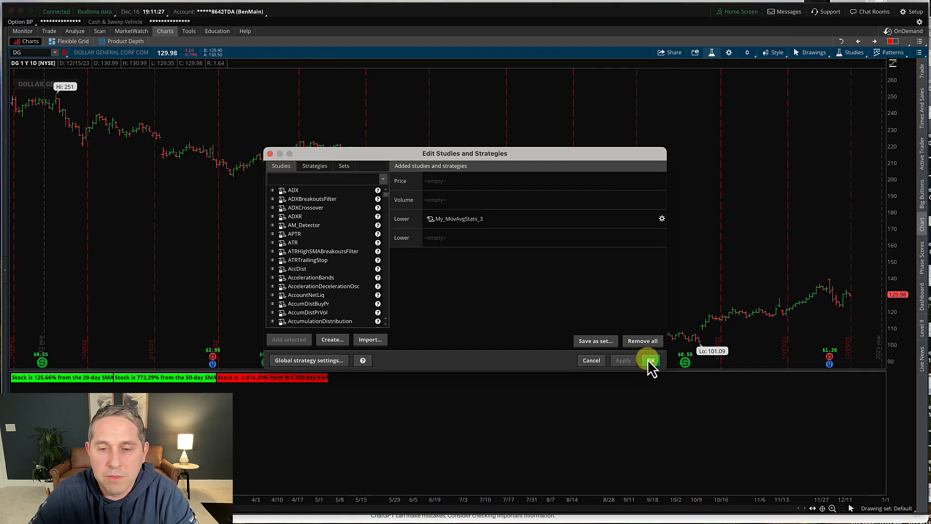
Confirm the study changes so DG's chart shows the 20-, 50- and 200-day SMA labels
left_click(650, 360)
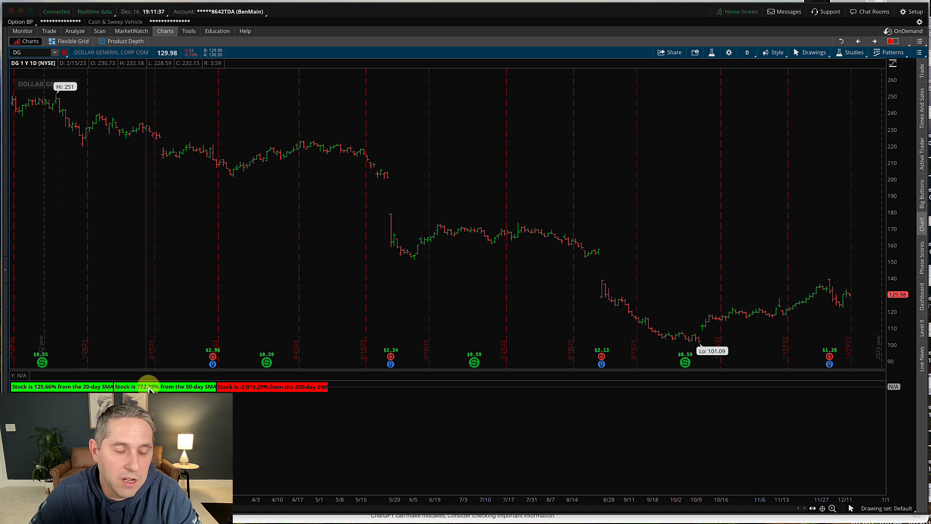
mouse_move(270, 391)
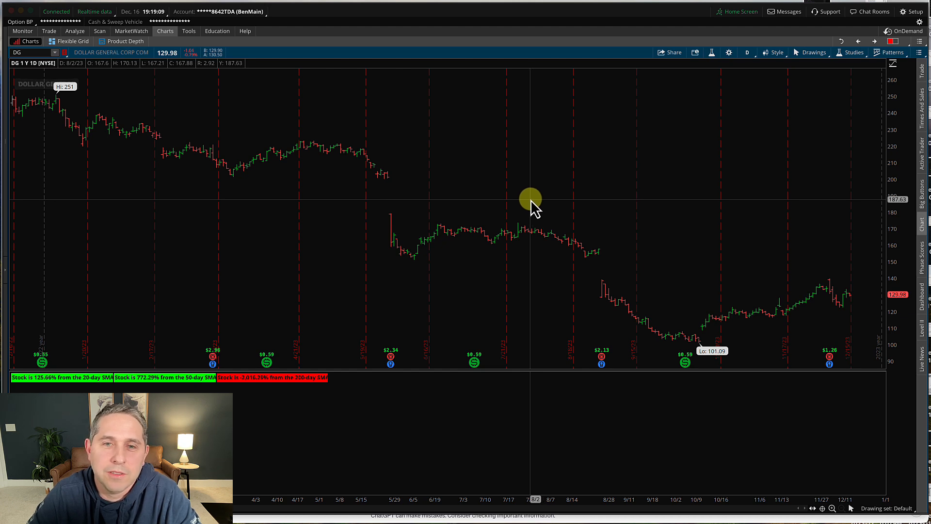
mouse_move(522, 202)
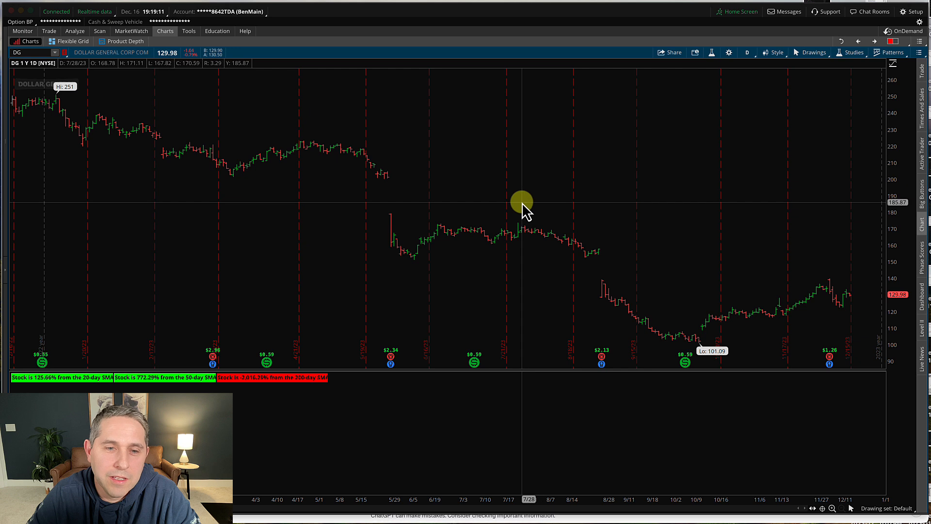
mouse_move(520, 201)
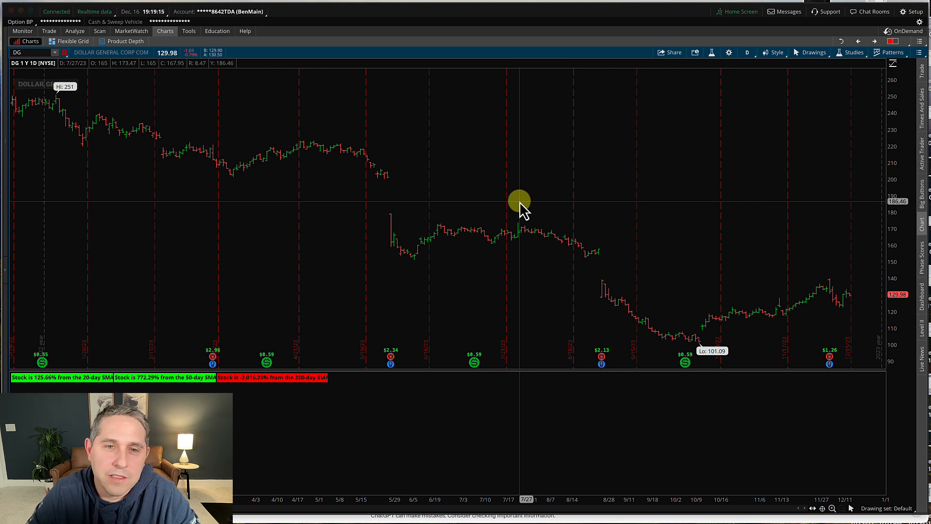
mouse_move(442, 268)
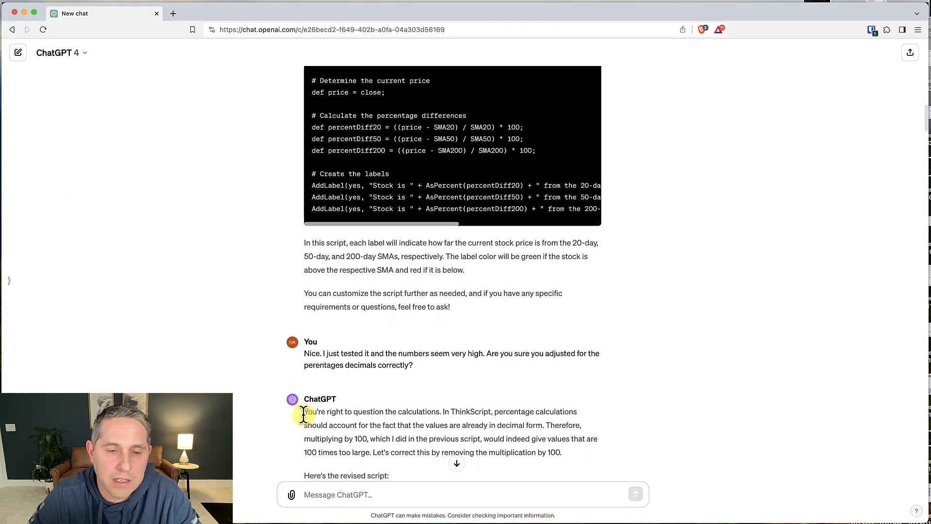
Copy ChatGPT's corrected script that no longer multiplies the percentage differences by 100
scroll("down", 3)
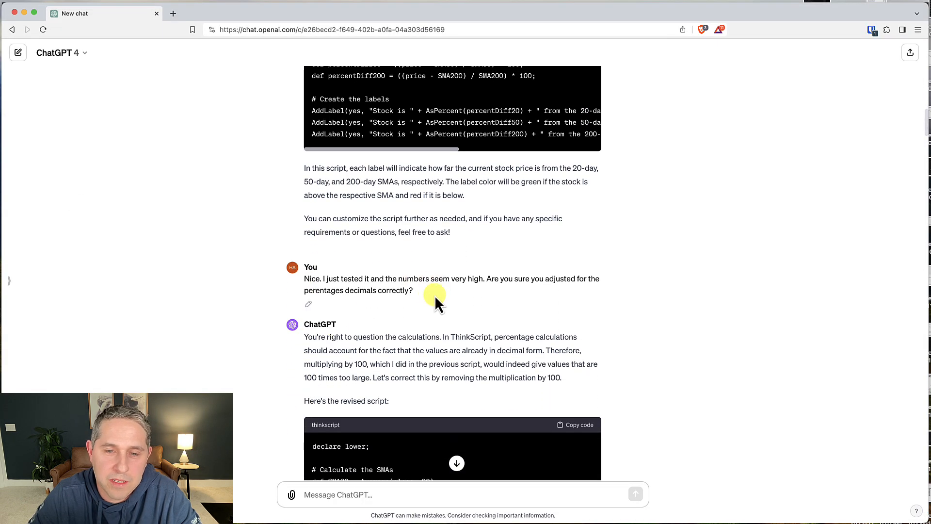
mouse_move(534, 295)
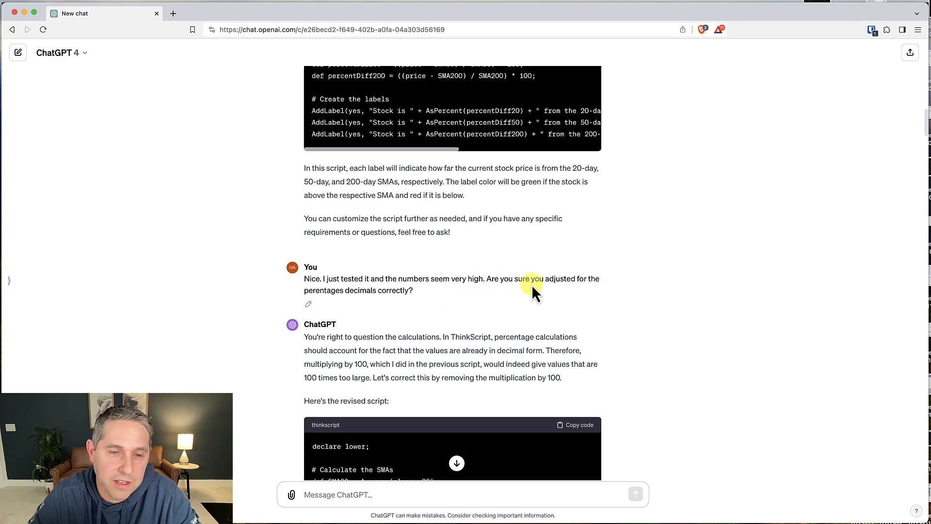
scroll("down", 3)
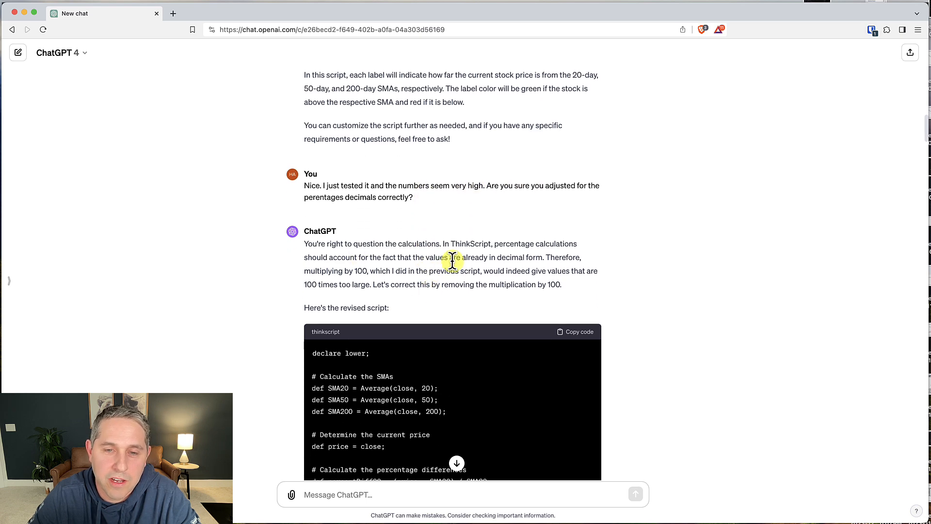
scroll("down", 3)
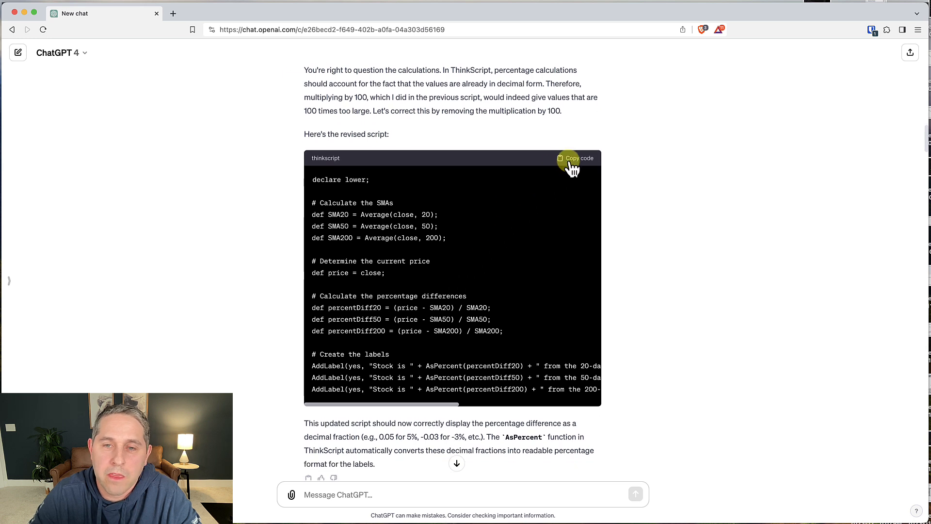
left_click(576, 158)
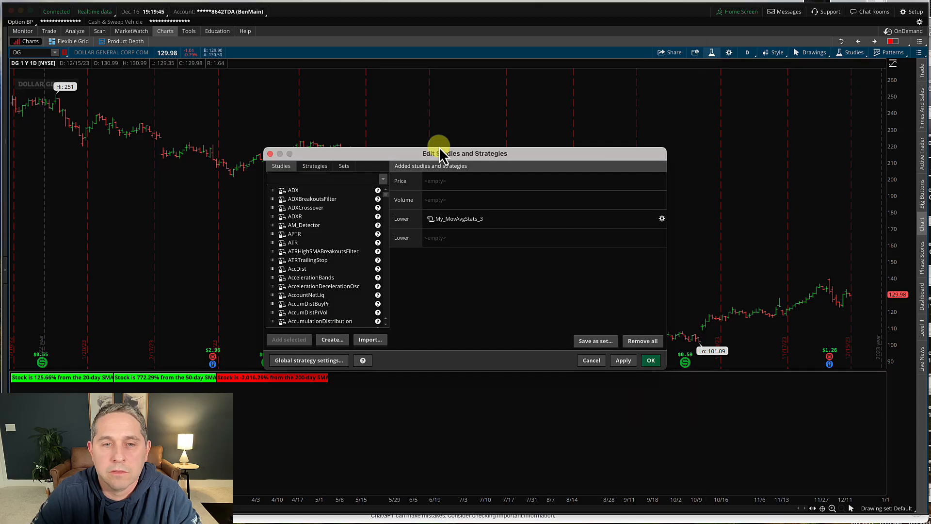
Paste the corrected code into the study and apply it, giving 1.26% (20-day) and 7.72% (50-day) labels
left_click(661, 219)
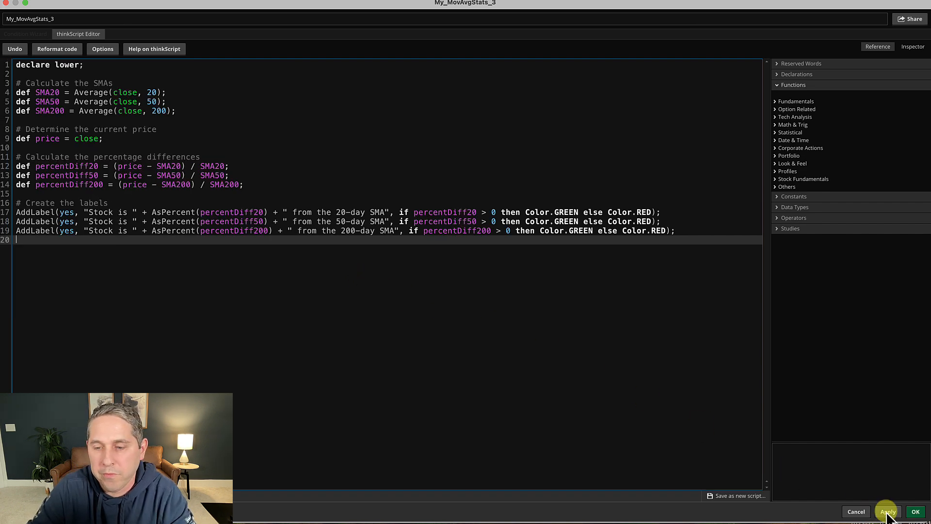
left_click(913, 511)
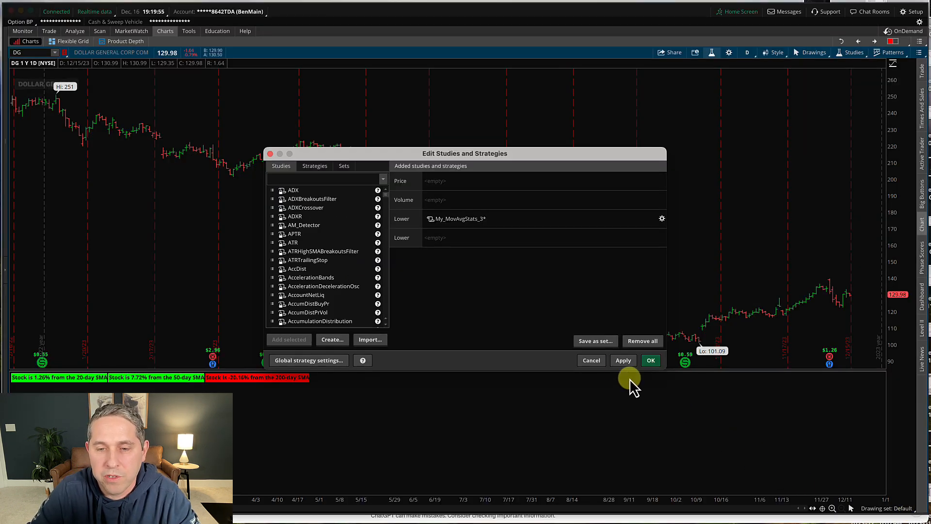
left_click(650, 359)
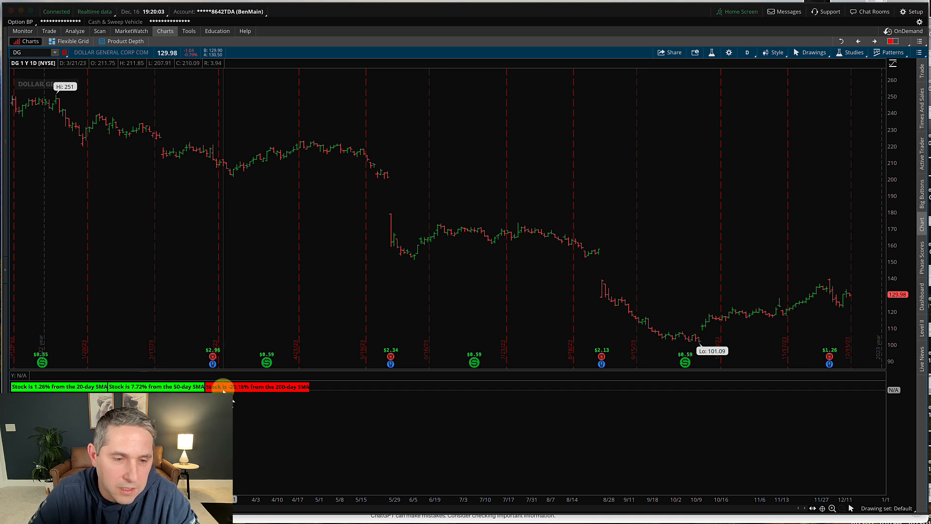
mouse_move(280, 395)
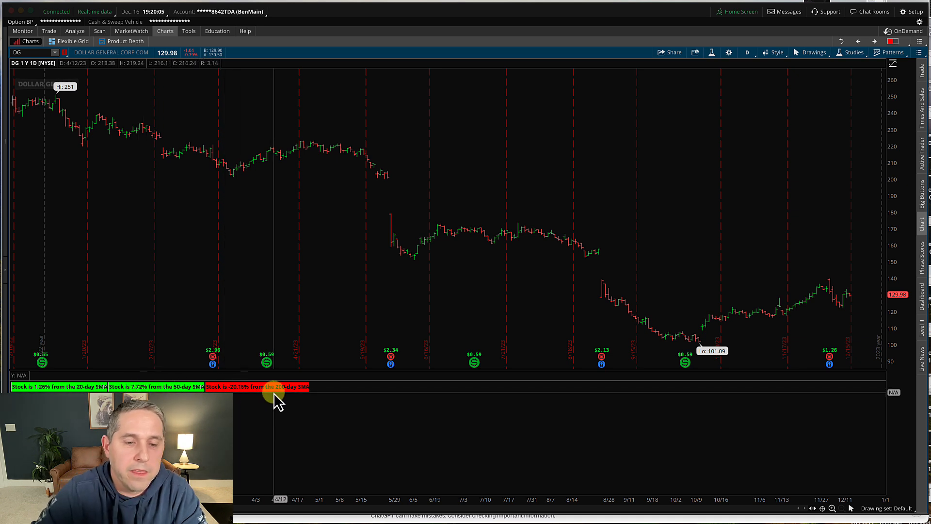
mouse_move(288, 386)
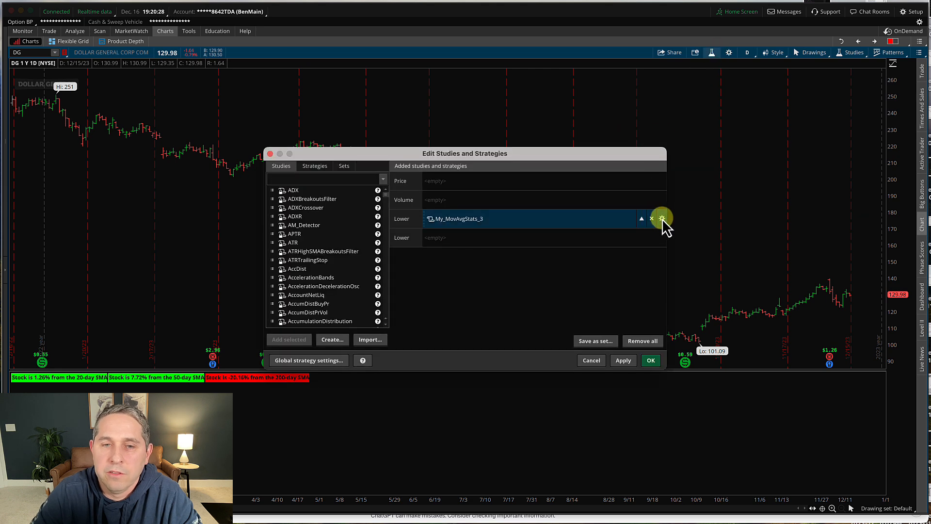
Confirm My_MovAvgStats_3's Inputs section is empty and cancel out of its settings
left_click(661, 218)
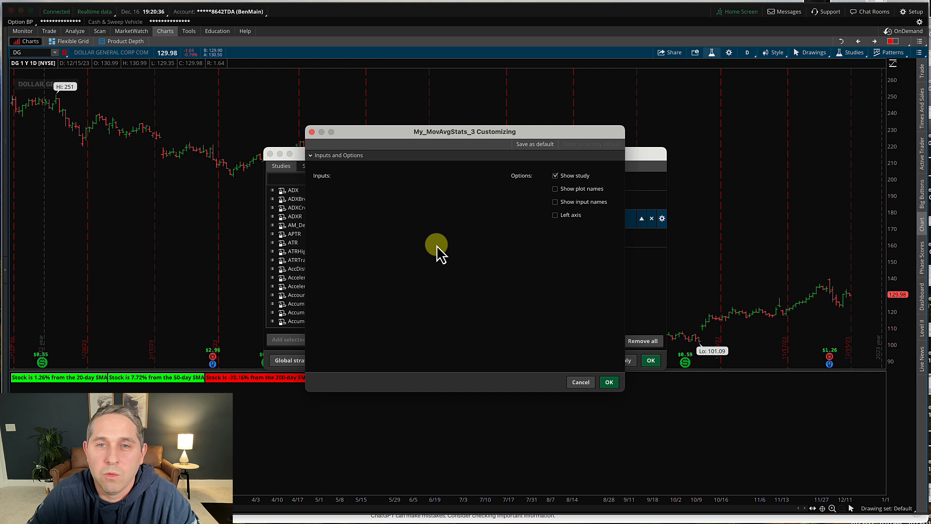
mouse_move(433, 217)
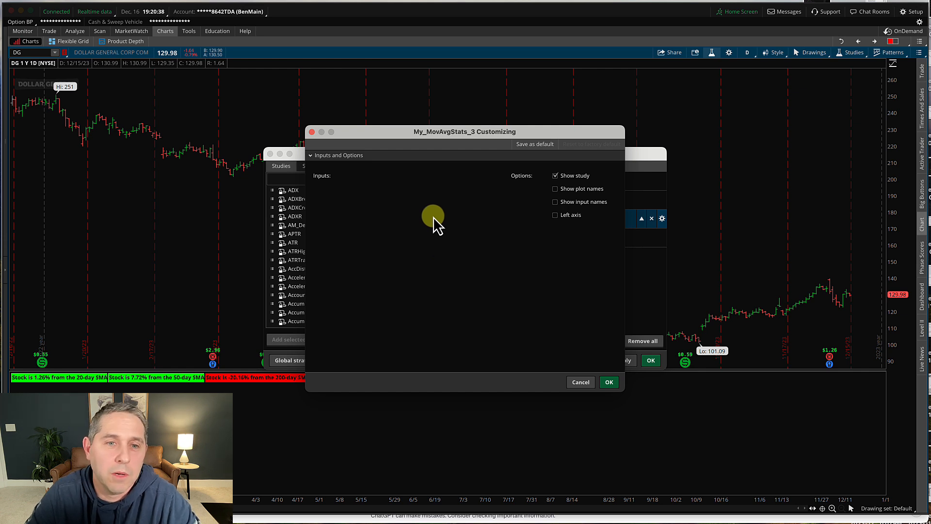
mouse_move(350, 190)
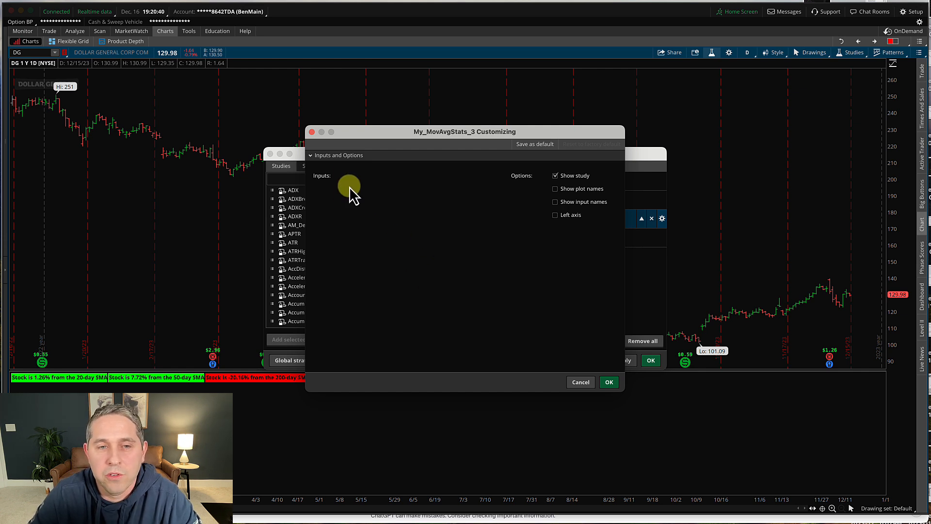
mouse_move(581, 382)
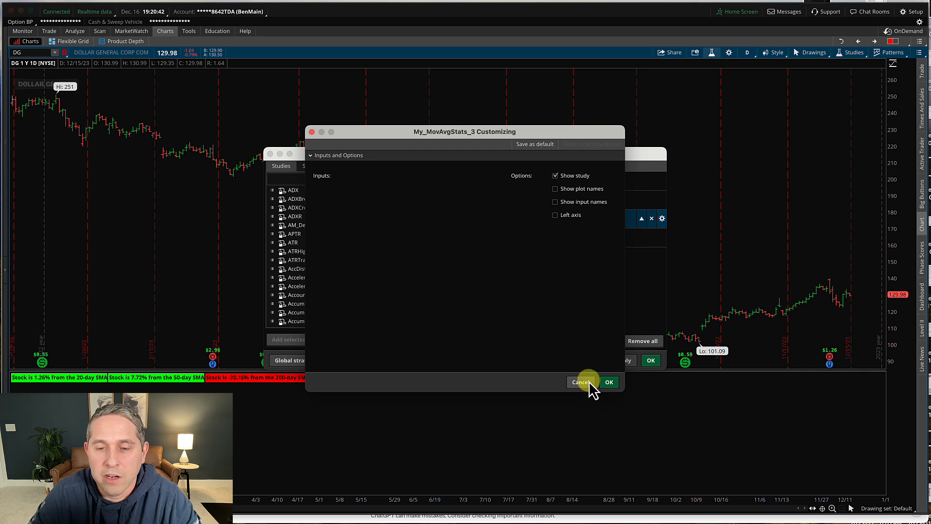
left_click(580, 382)
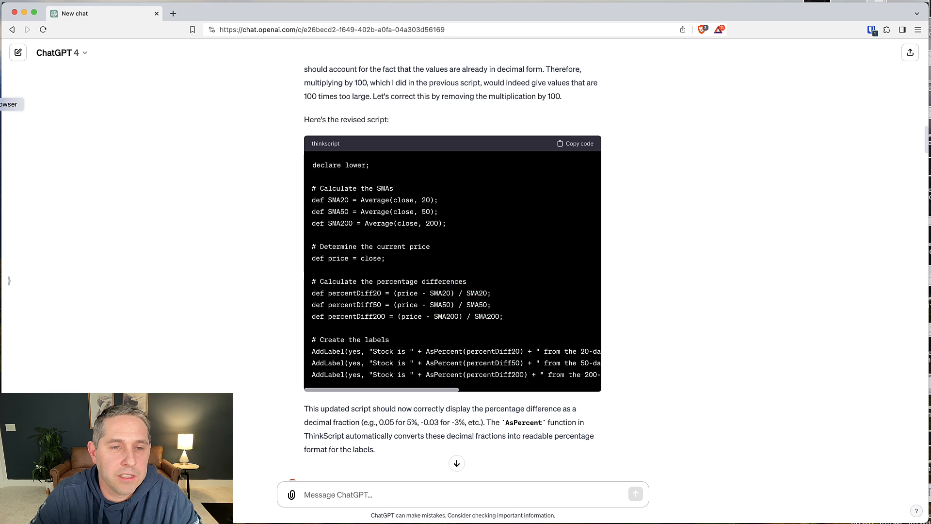
Scroll to ChatGPT's reply adding input variables for the three SMA periods
scroll("down", 3)
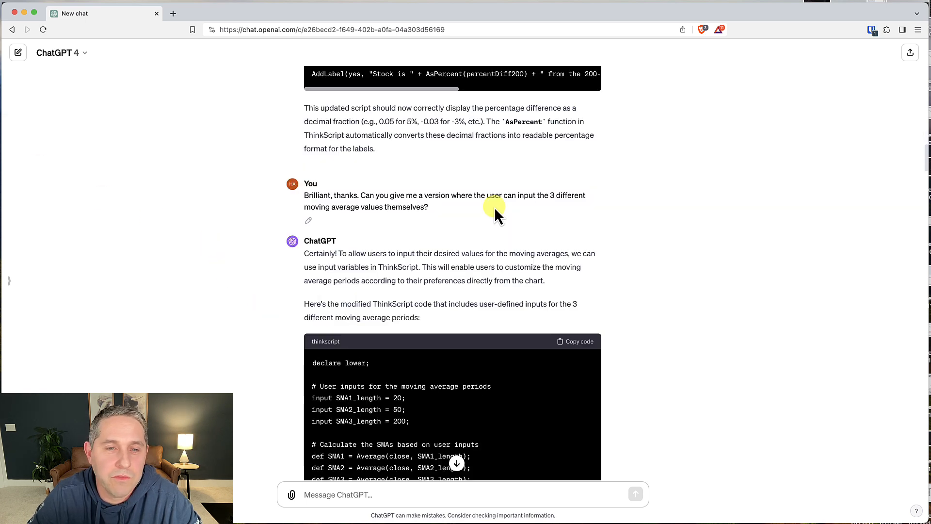
scroll("down", 3)
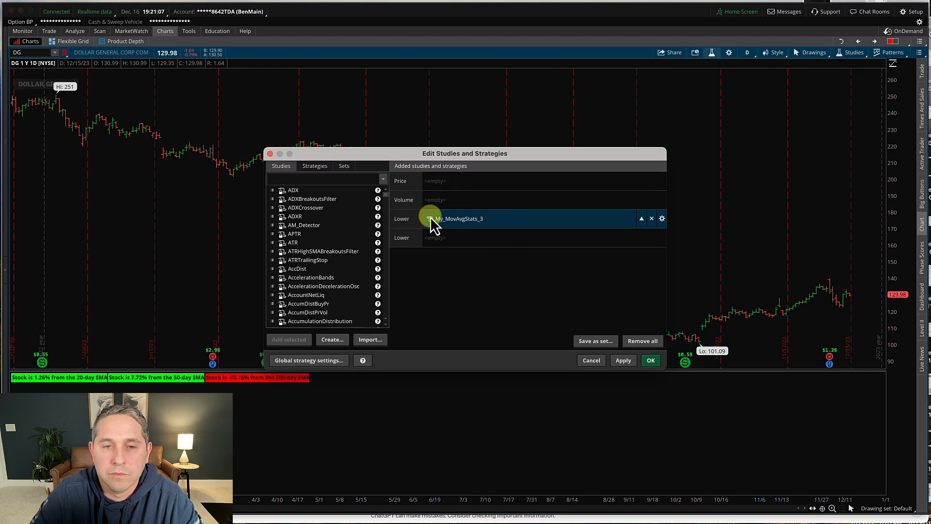
Apply the script with editable 20, 50 and 200 length inputs and verify them in the study settings
left_click(661, 218)
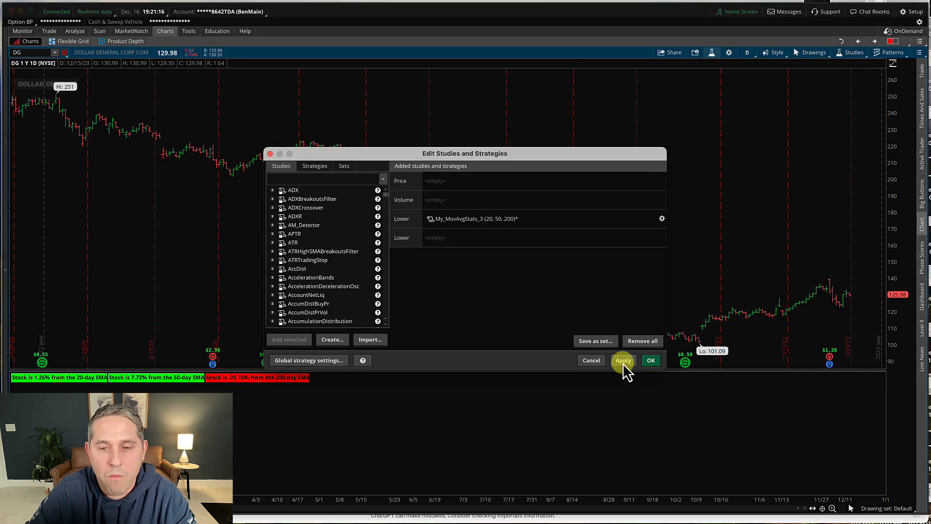
left_click(650, 360)
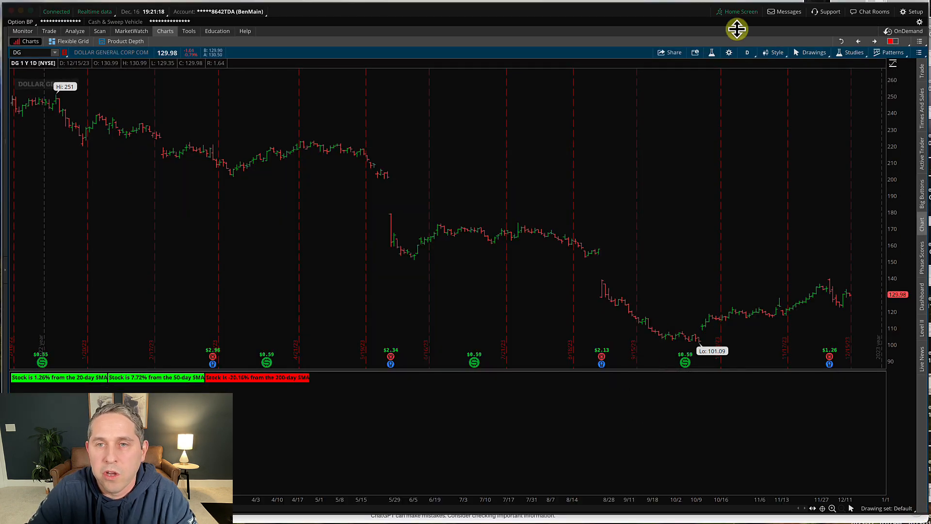
left_click(853, 52)
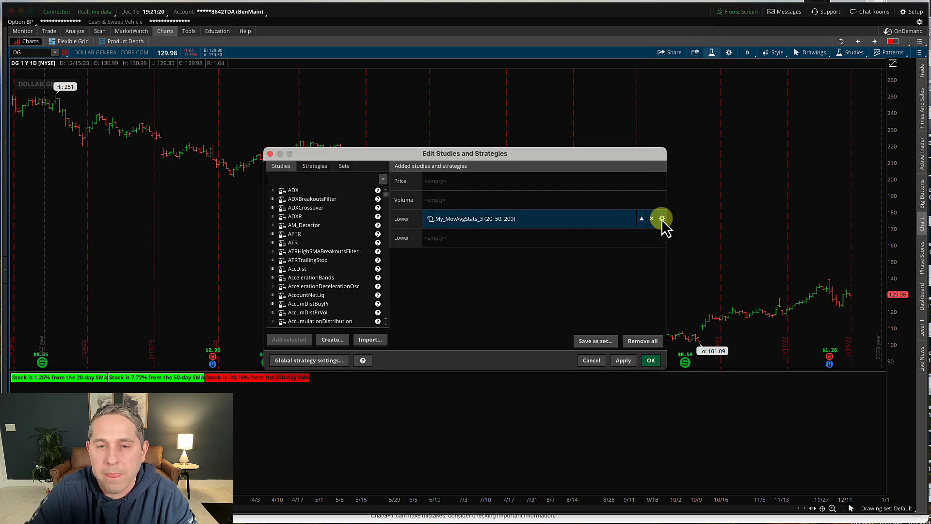
left_click(661, 218)
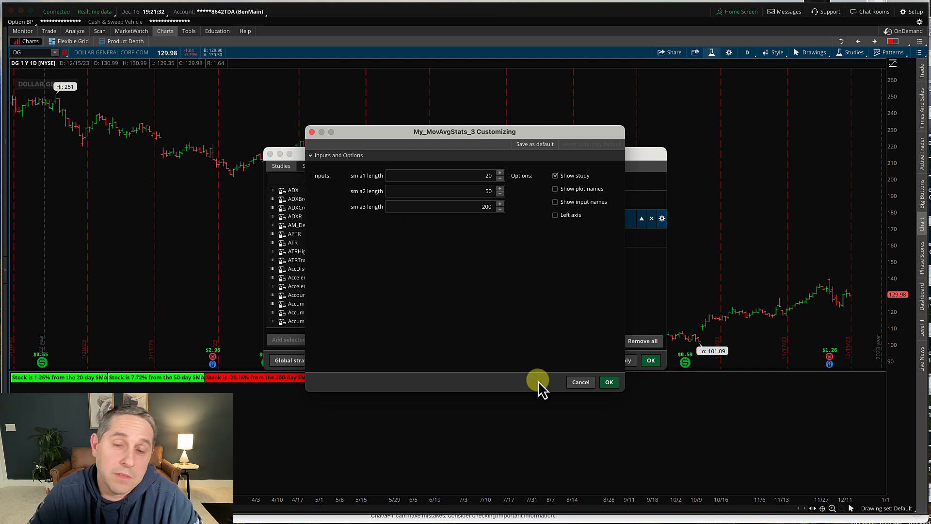
left_click(609, 382)
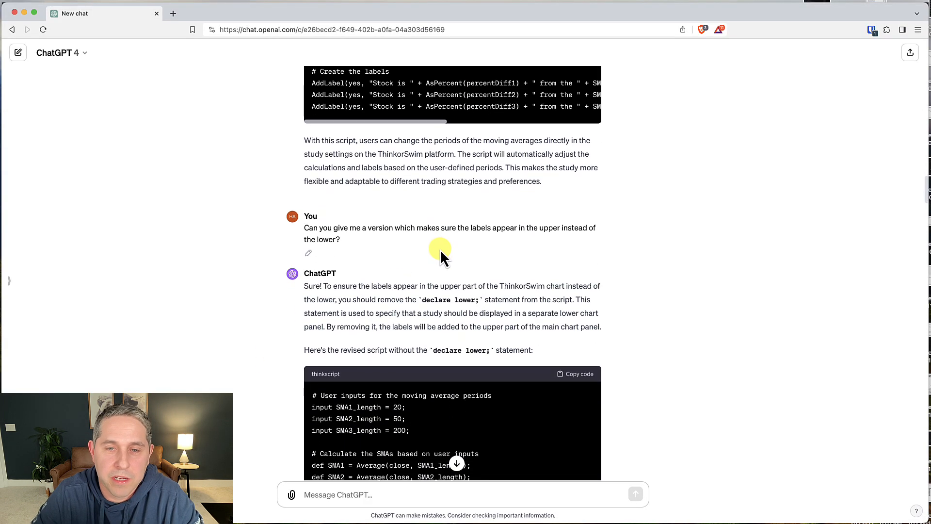
mouse_move(540, 245)
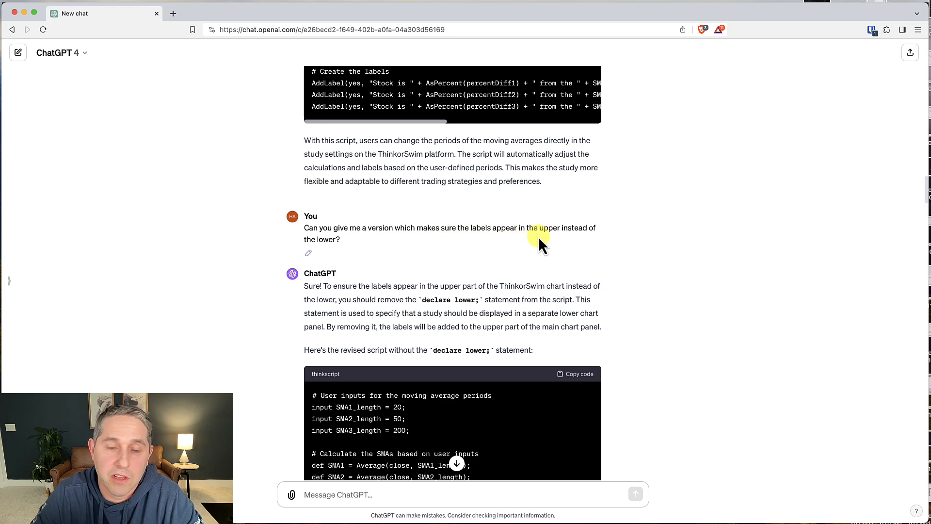
Copy ChatGPT's upper-chart script with per-average SMA/EMA type inputs defaulting to SMA
scroll("down", 3)
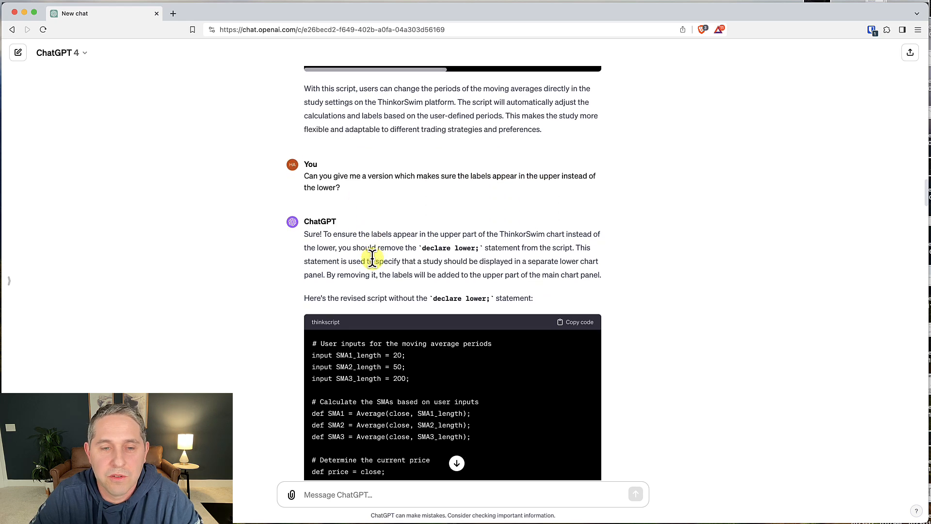
scroll("down", 3)
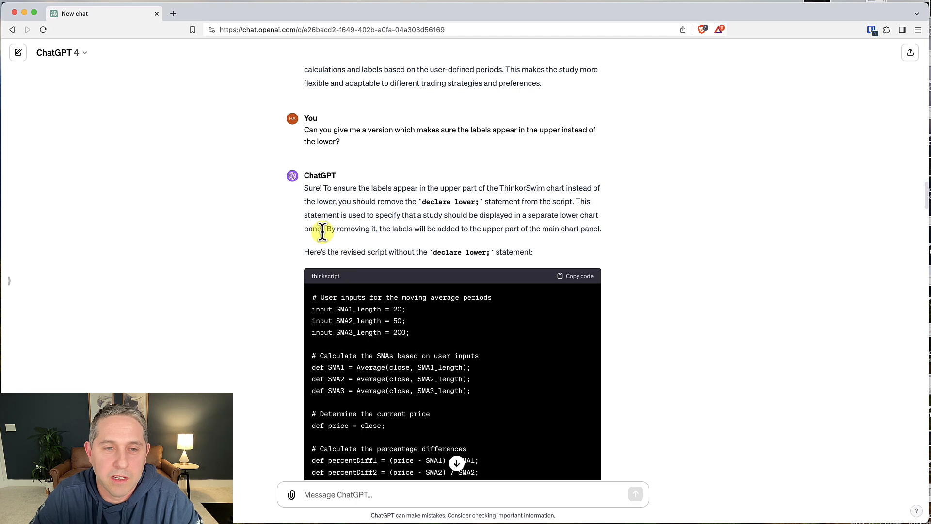
scroll("down", 3)
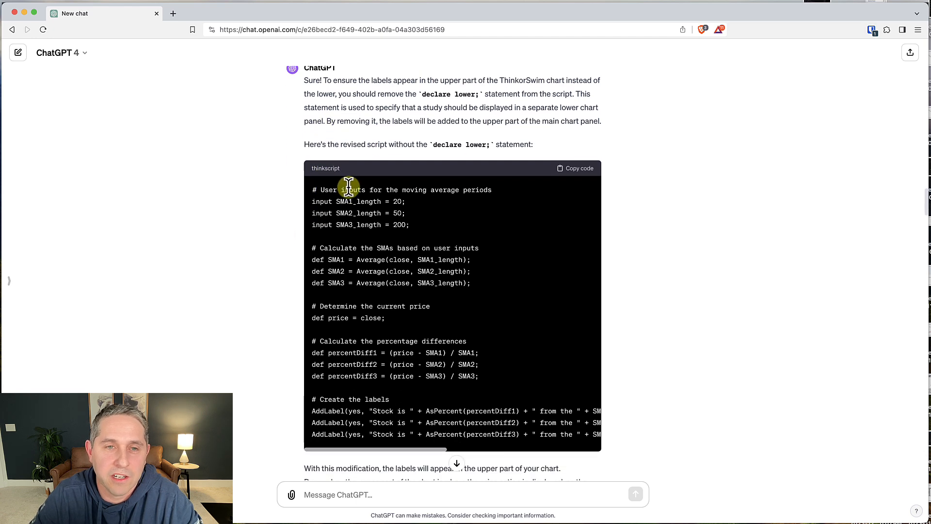
scroll("down", 3)
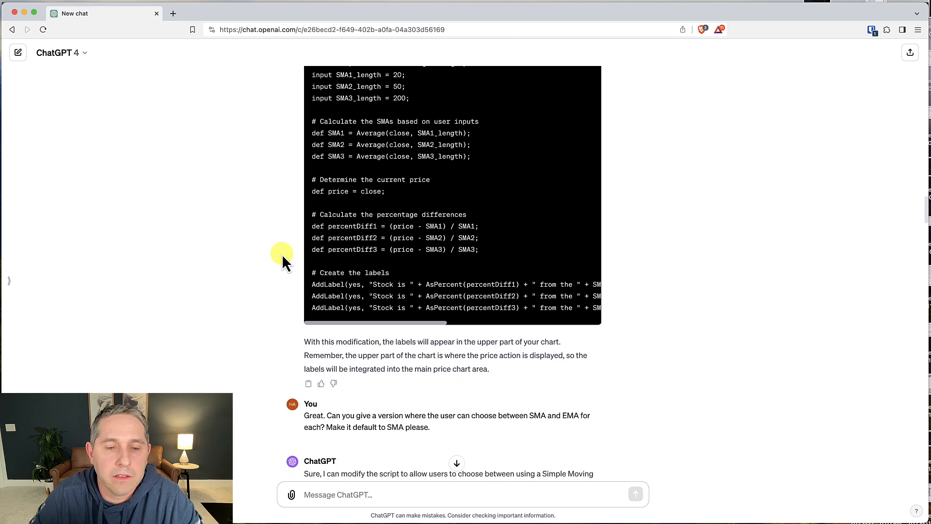
scroll("down", 3)
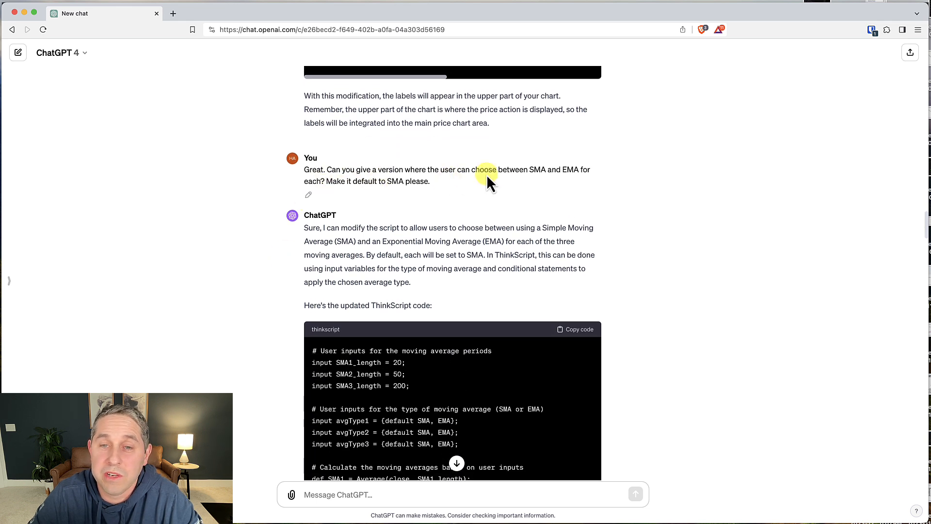
scroll("down", 3)
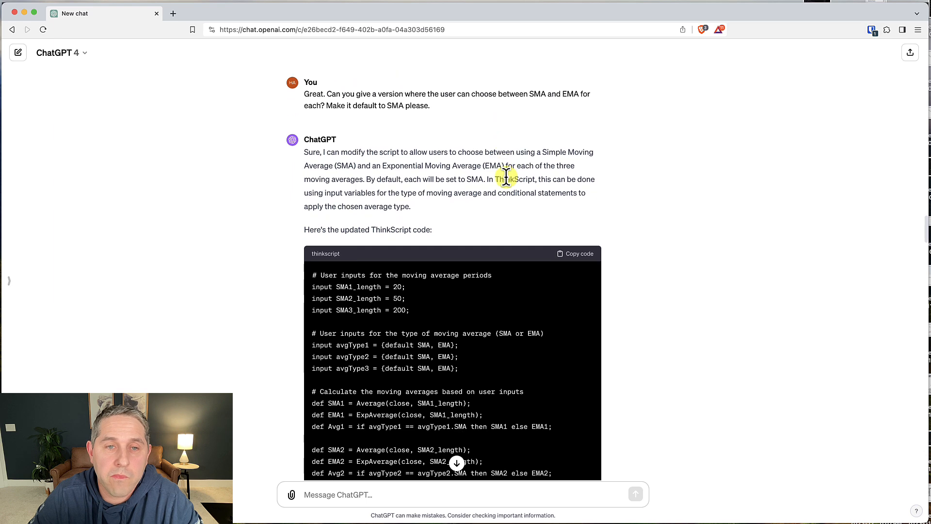
scroll("down", 3)
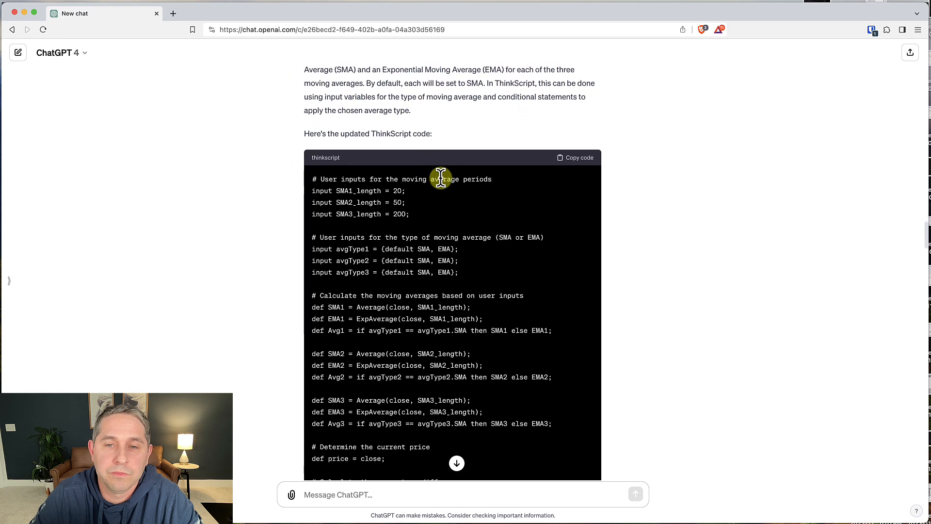
left_click(575, 157)
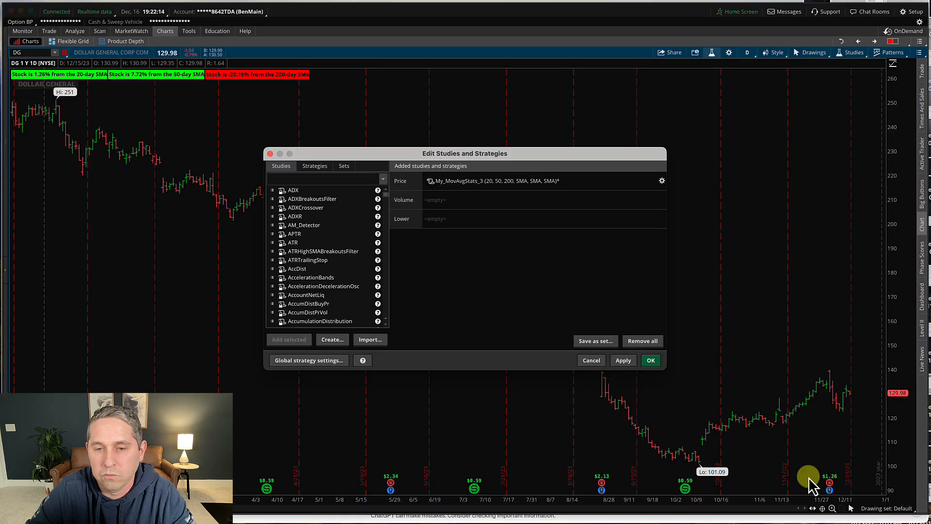
Confirm the study now shows avg type inputs defaulting to SMA and apply it to the chart
left_click(650, 360)
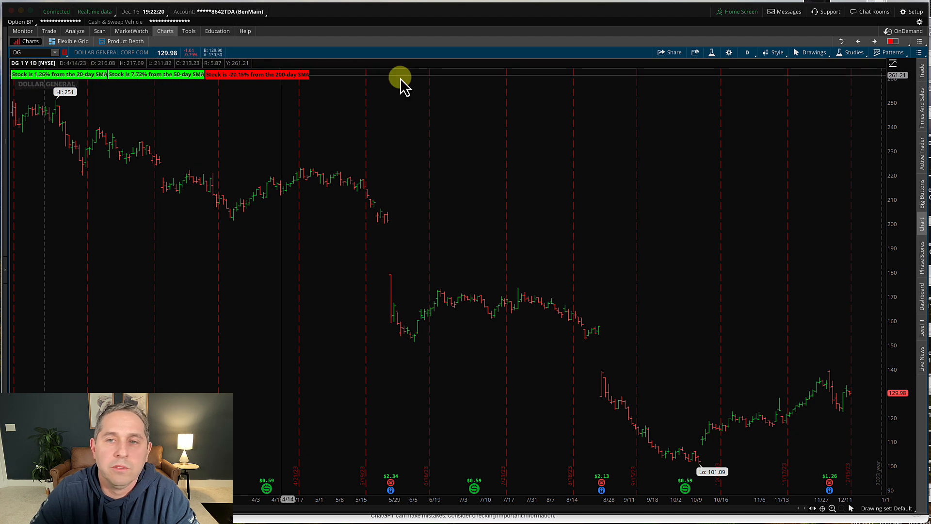
left_click(853, 53)
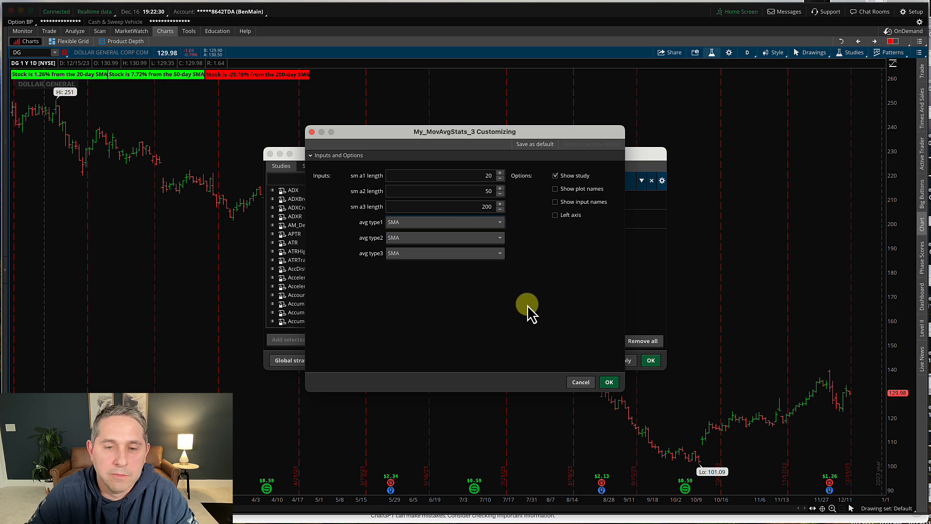
left_click(608, 382)
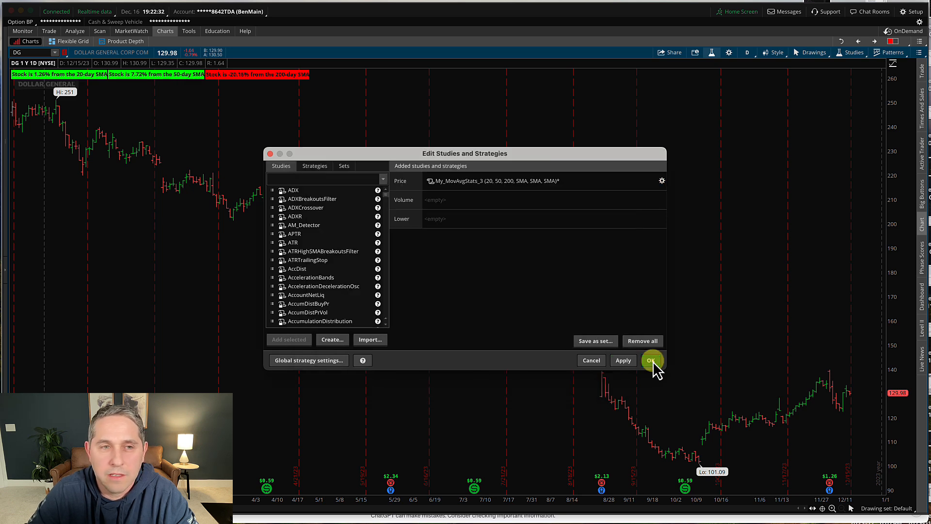
left_click(651, 359)
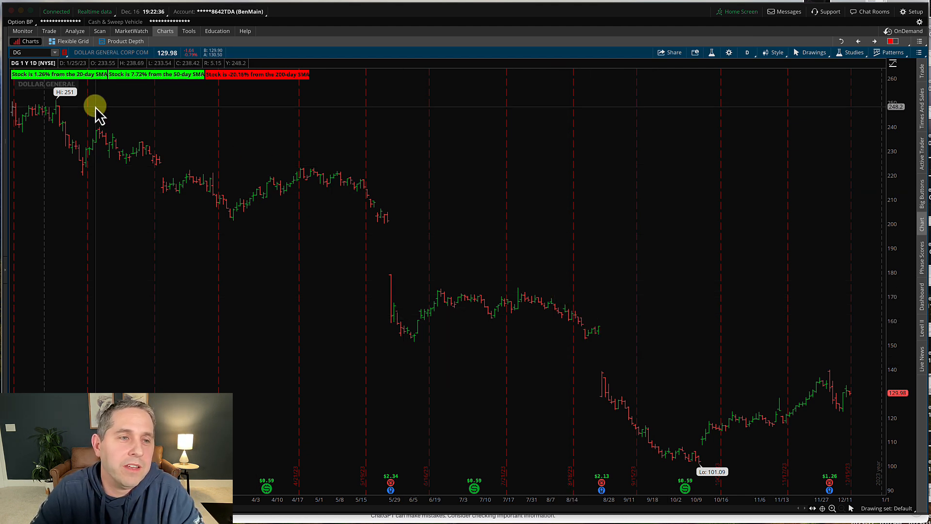
mouse_move(30, 86)
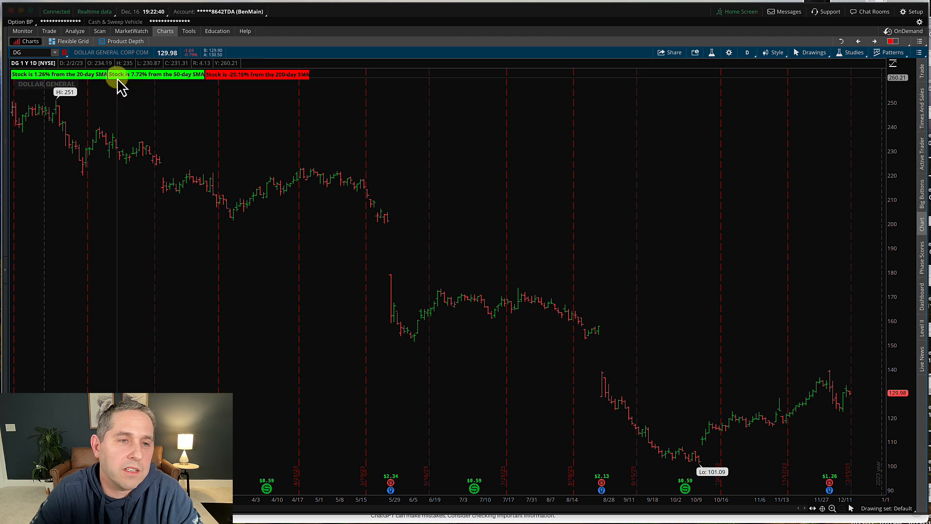
mouse_move(140, 86)
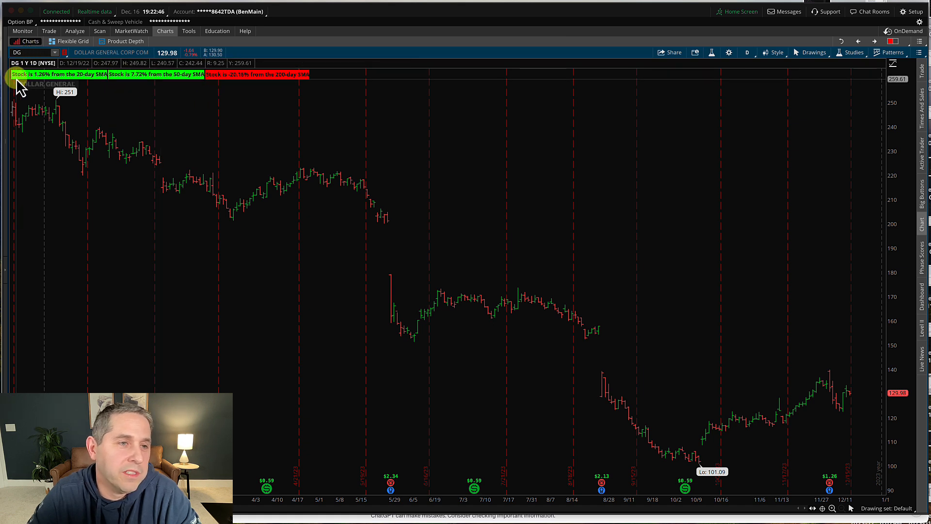
mouse_move(78, 83)
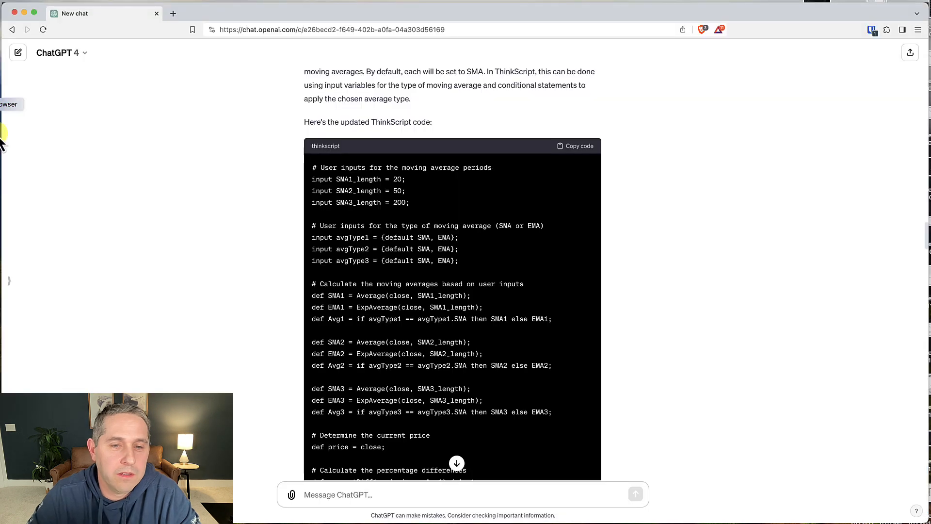
Copy ChatGPT's script with MA-named inputs and the ticker symbol in the labels
scroll("down", 3)
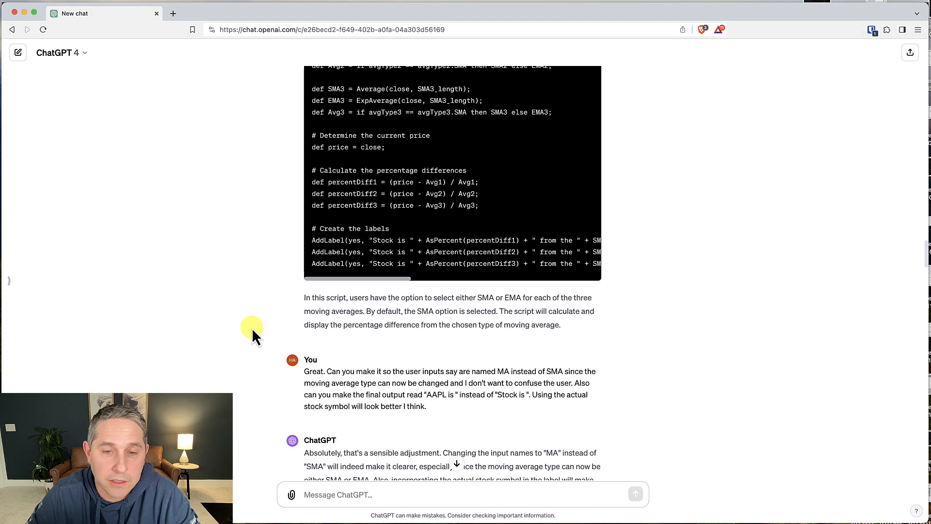
scroll("down", 3)
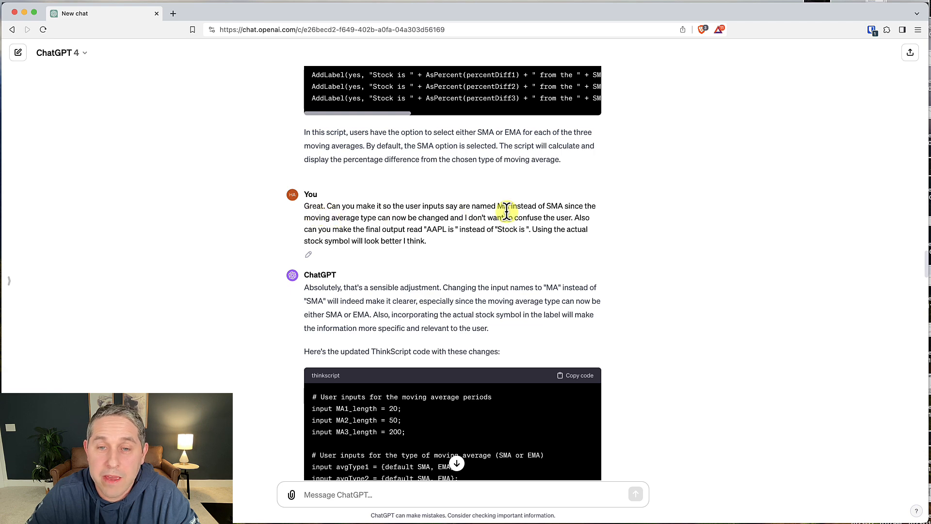
scroll("down", 3)
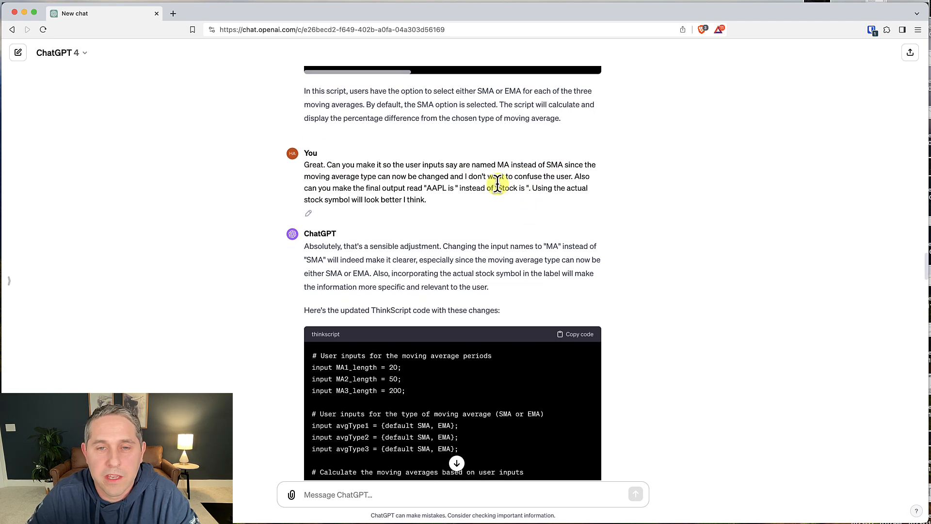
scroll("down", 3)
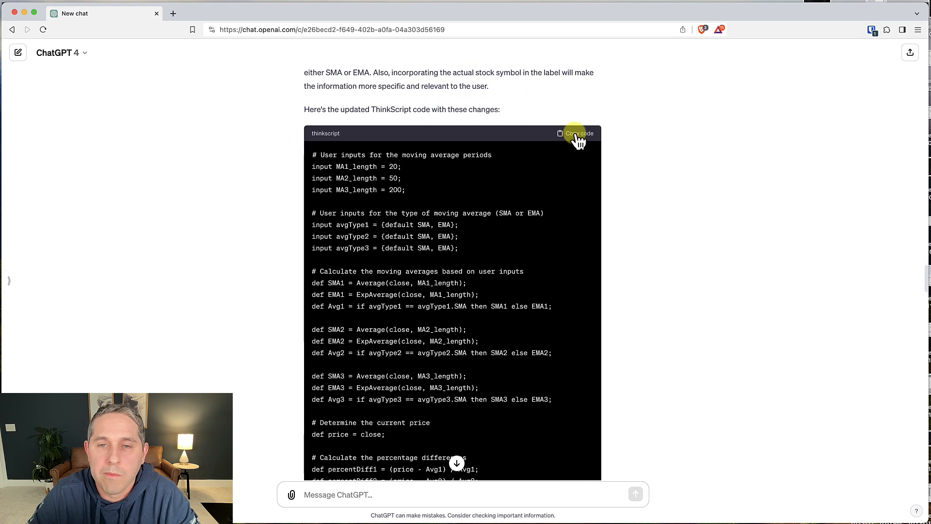
left_click(579, 133)
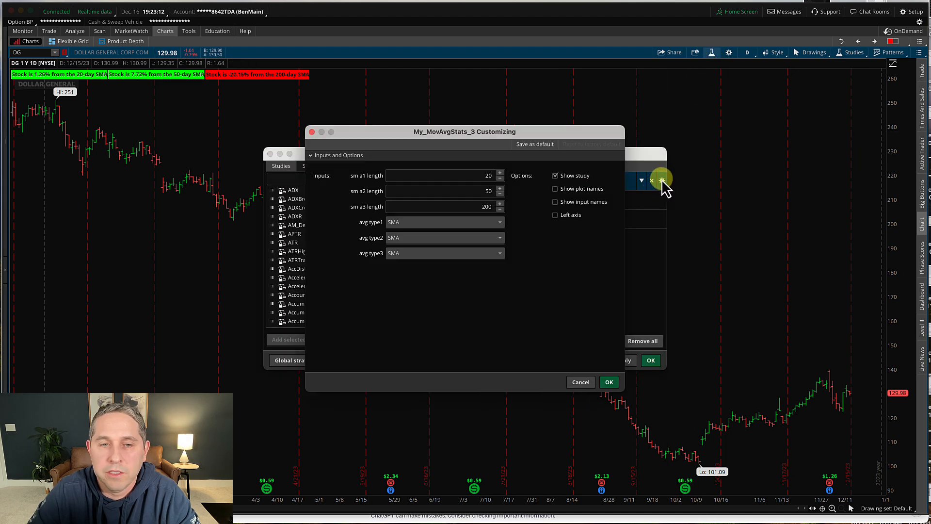
mouse_move(366, 178)
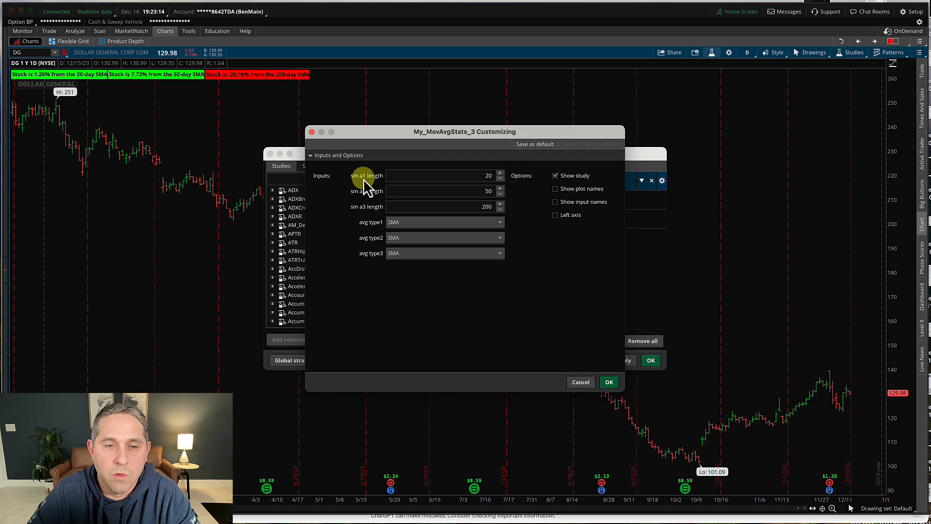
mouse_move(375, 232)
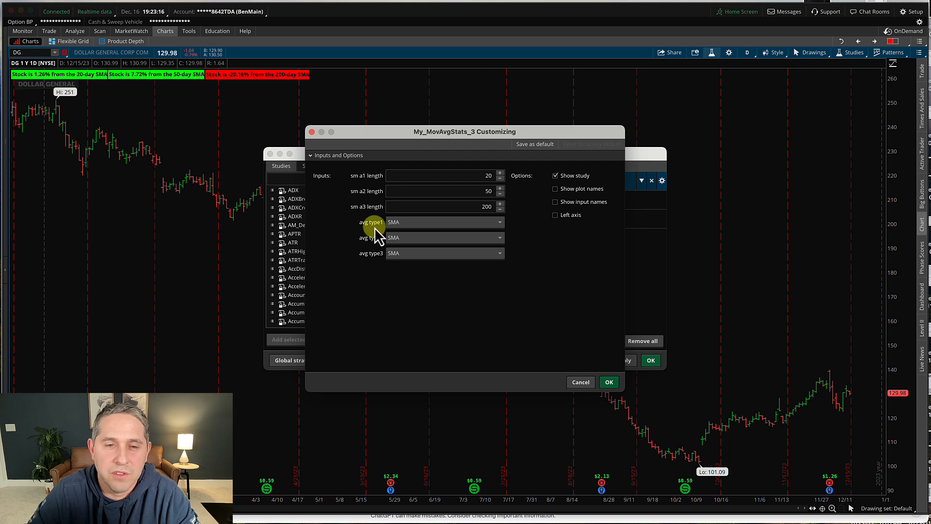
Bring up My_MovAvgStats_3's settings showing lengths 20, 50, 200 and SMA types
left_click(444, 221)
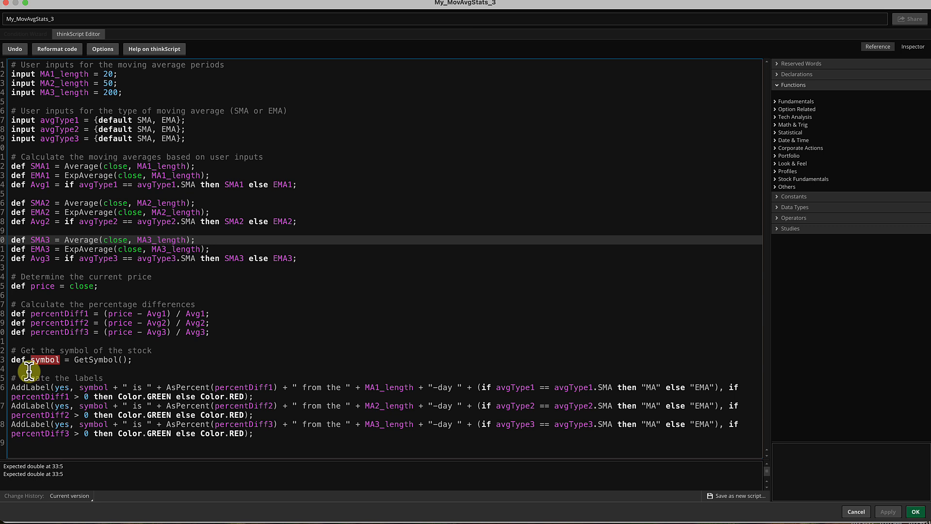
mouse_move(30, 369)
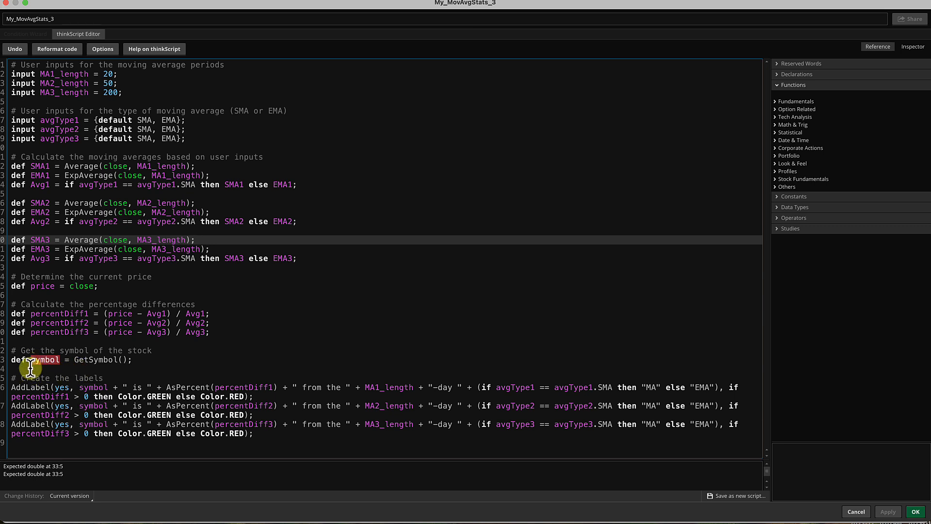
Select the error-flagged word 'symbol' causing the Expected double error on line 33
double_click(42, 359)
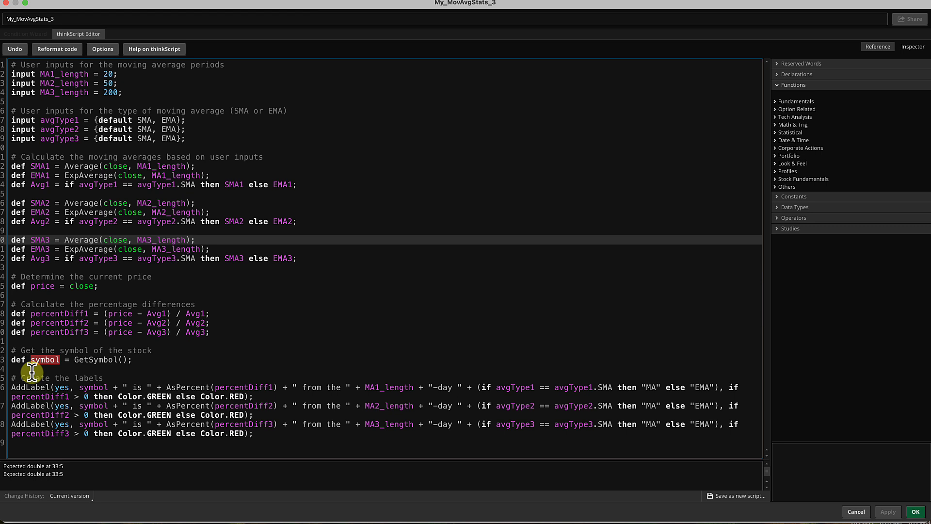
double_click(59, 331)
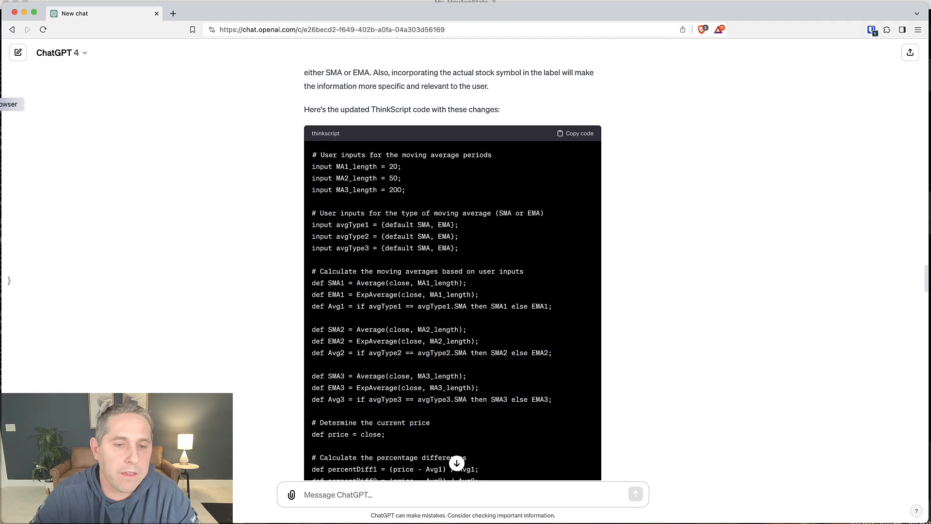
Copy ChatGPT's revised script calling GetSymbol() directly inside the three labels
scroll("down", 3)
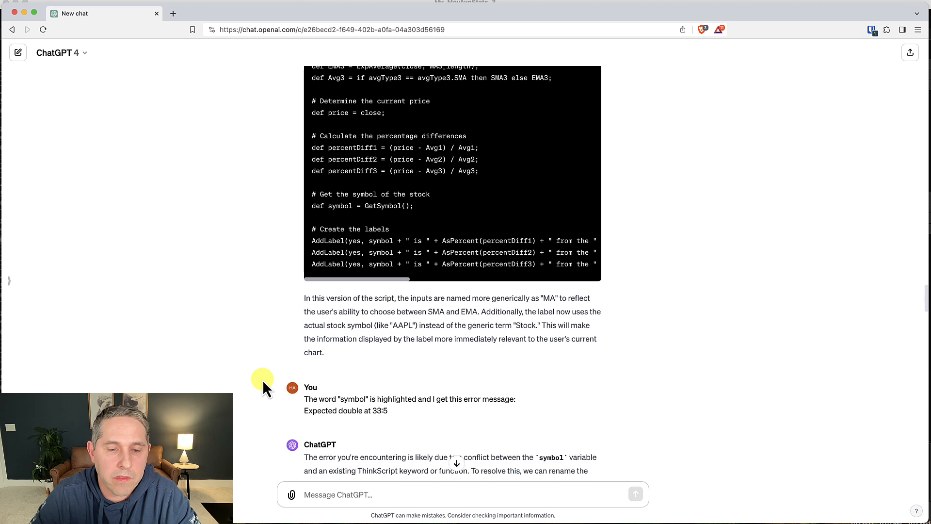
scroll("down", 3)
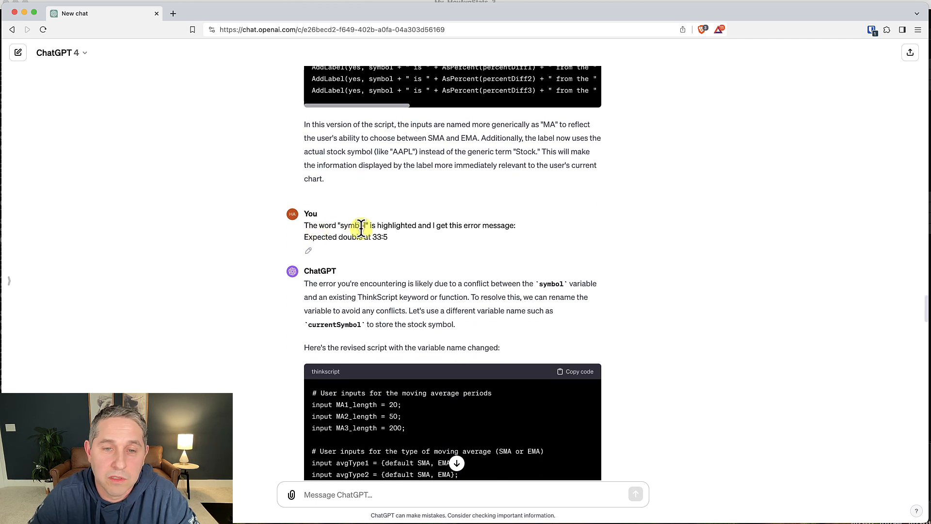
mouse_move(384, 282)
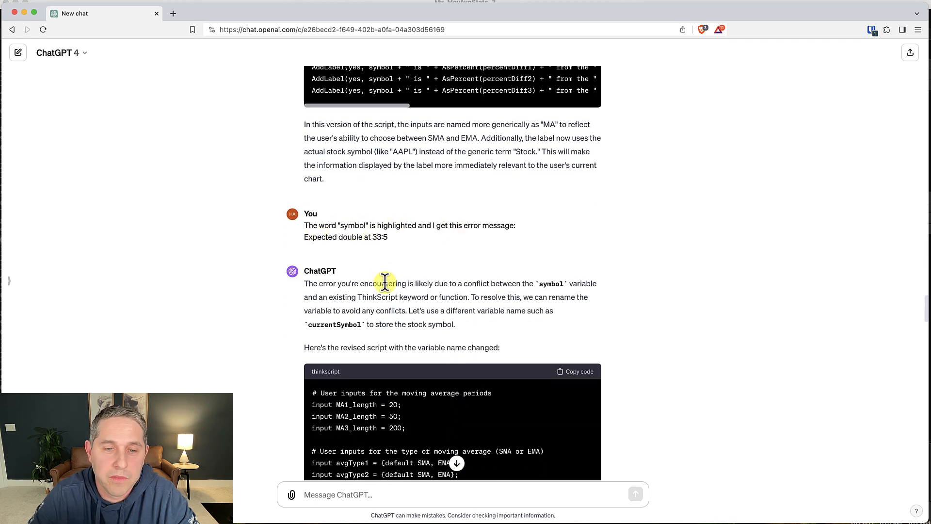
scroll("down", 3)
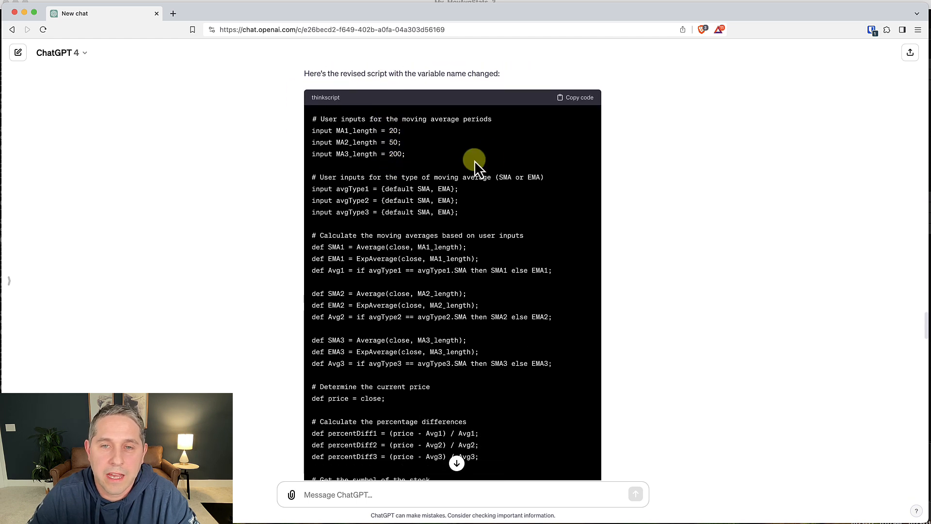
scroll("down", 3)
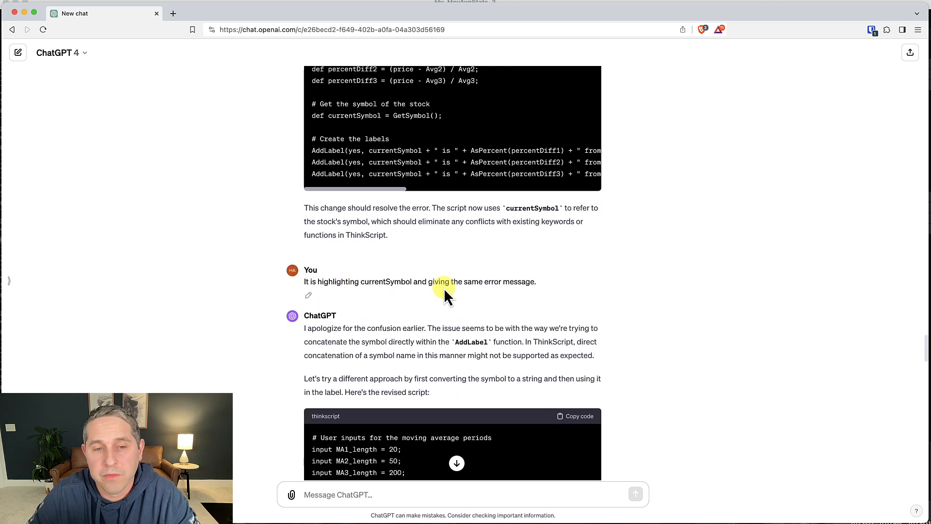
scroll("down", 3)
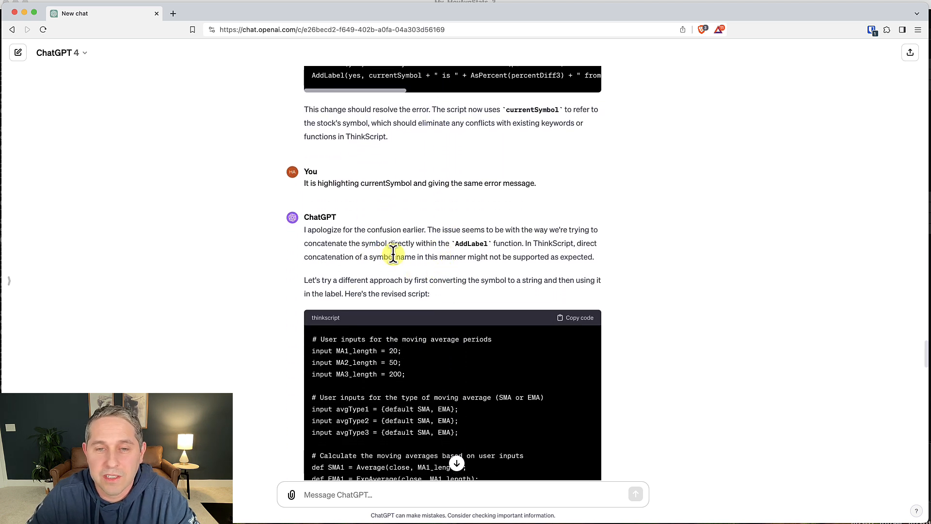
scroll("down", 3)
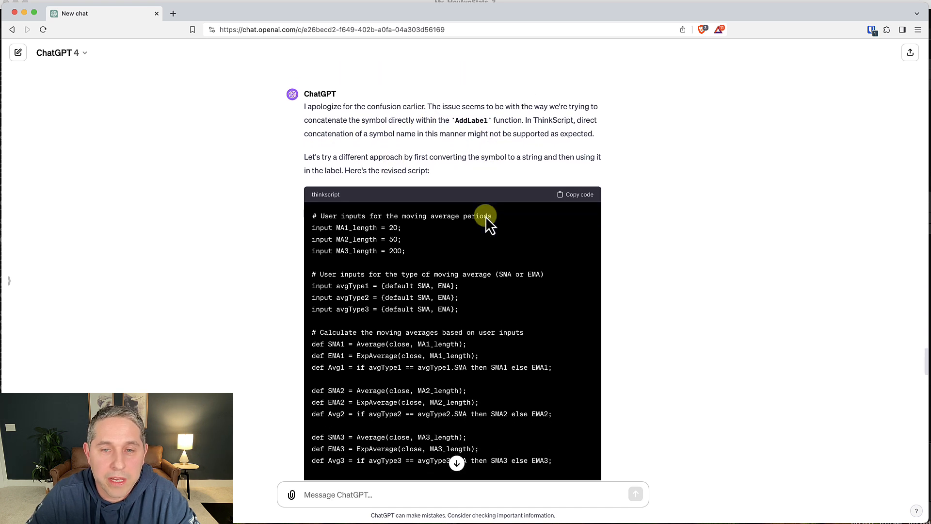
scroll("down", 3)
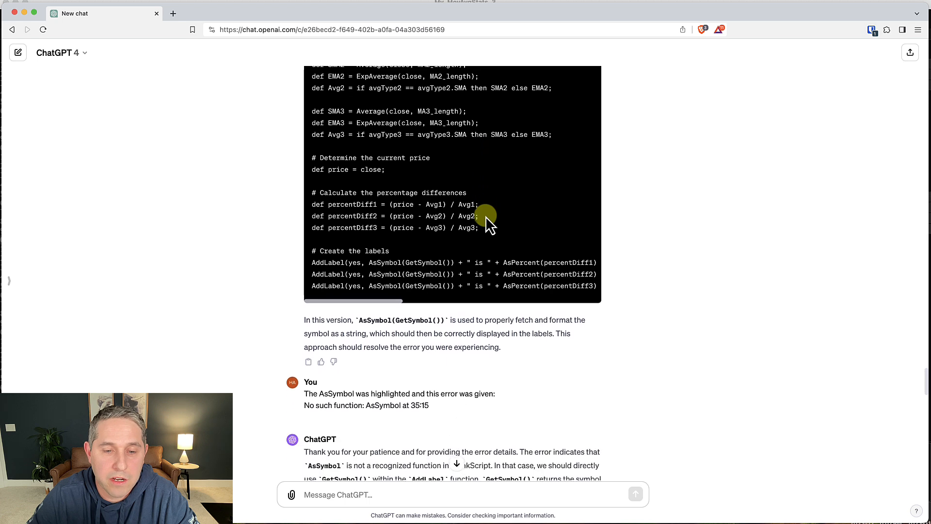
scroll("down", 3)
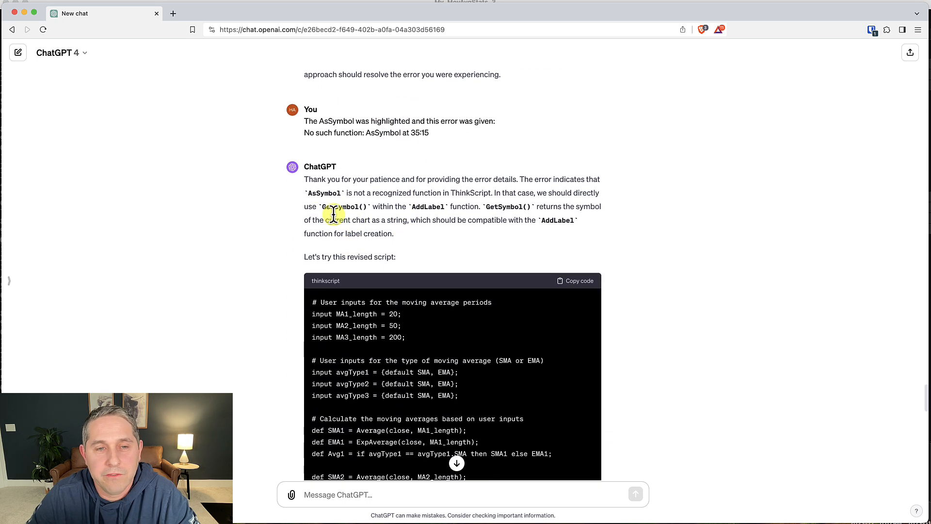
scroll("down", 3)
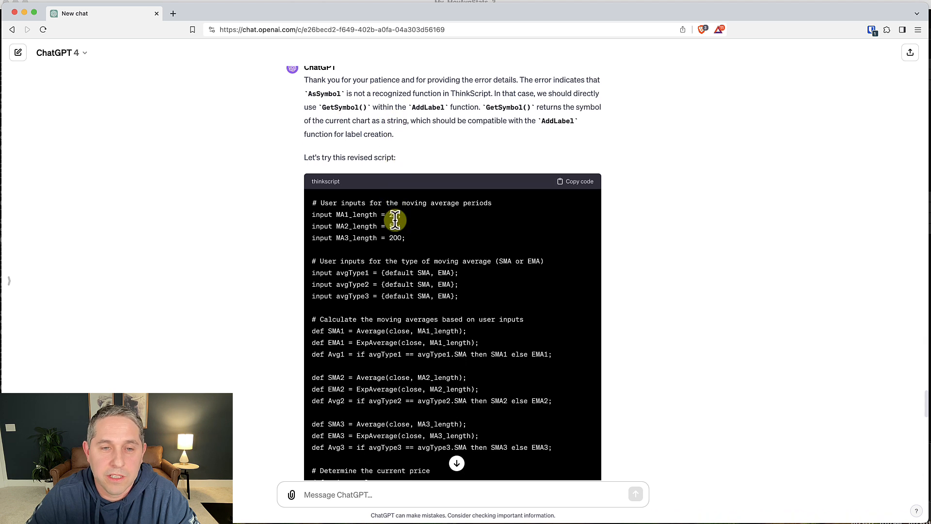
left_click(574, 181)
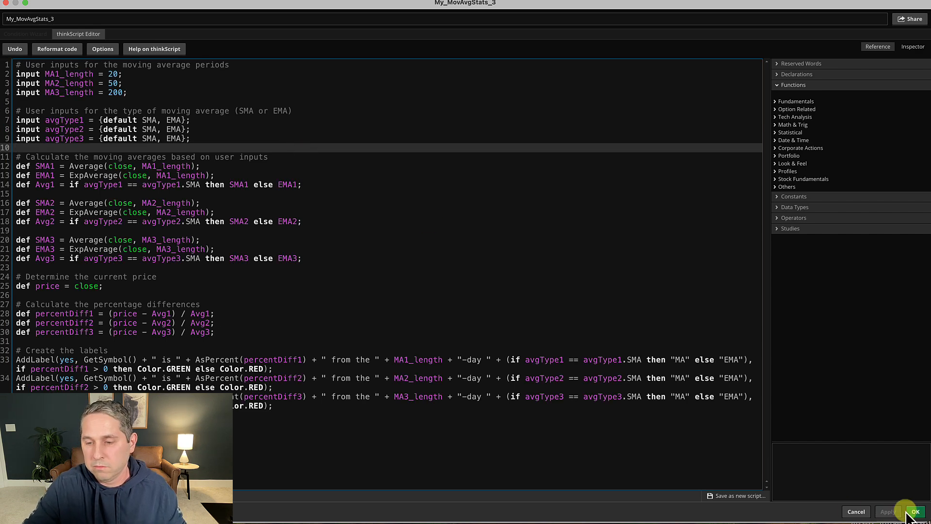
Save the GetSymbol() script so labels read 'DG is X% from the 20-day MA', then enter AMD as the symbol
left_click(915, 511)
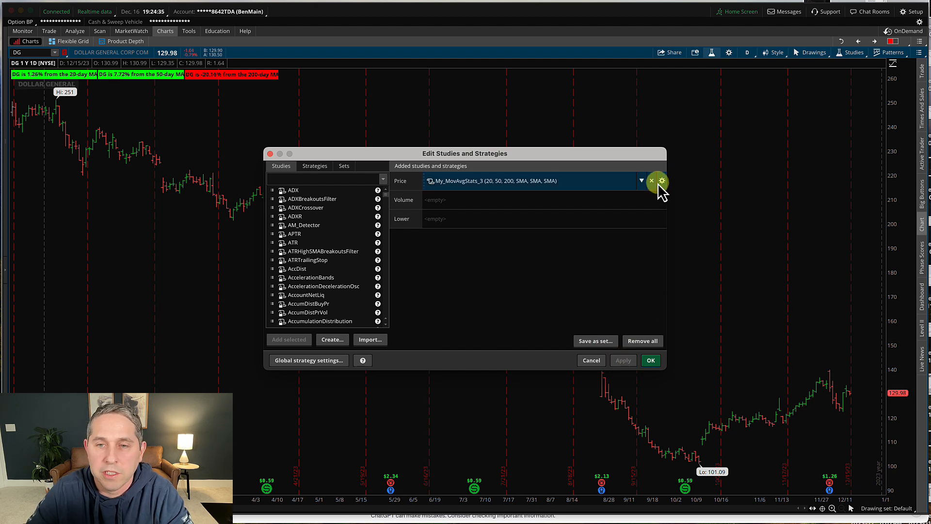
left_click(660, 181)
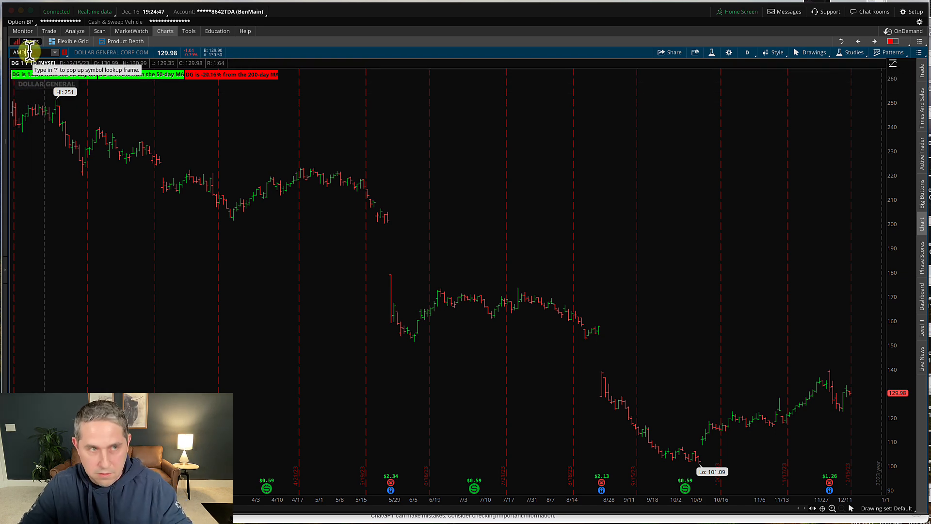
type("AMD")
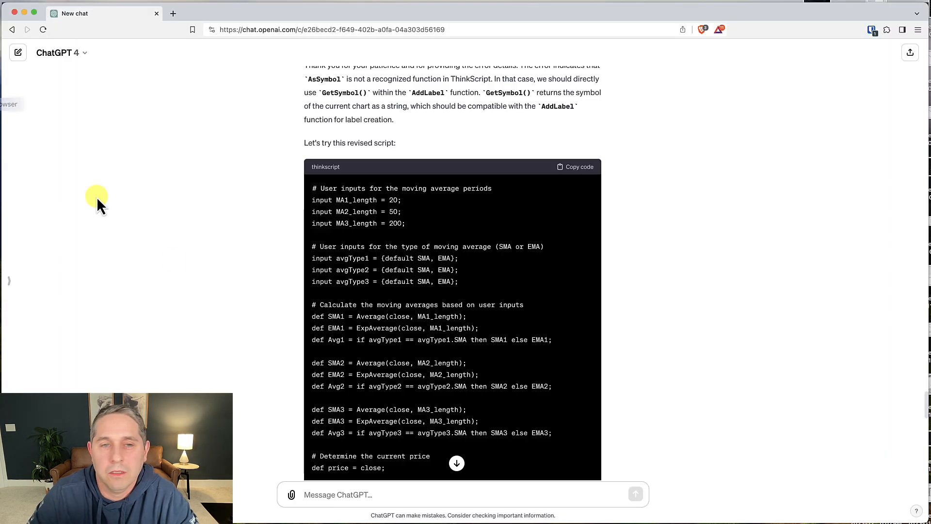
scroll("down", 3)
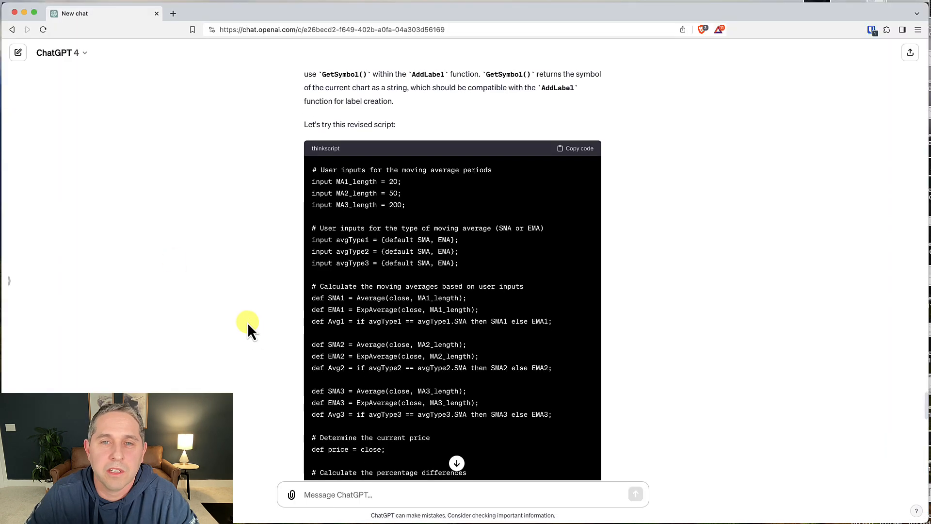
scroll("down", 3)
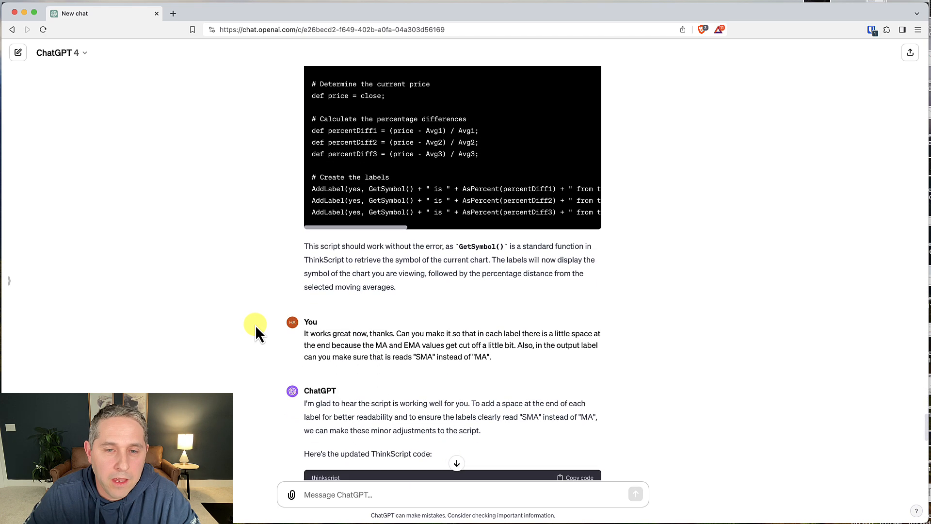
scroll("down", 3)
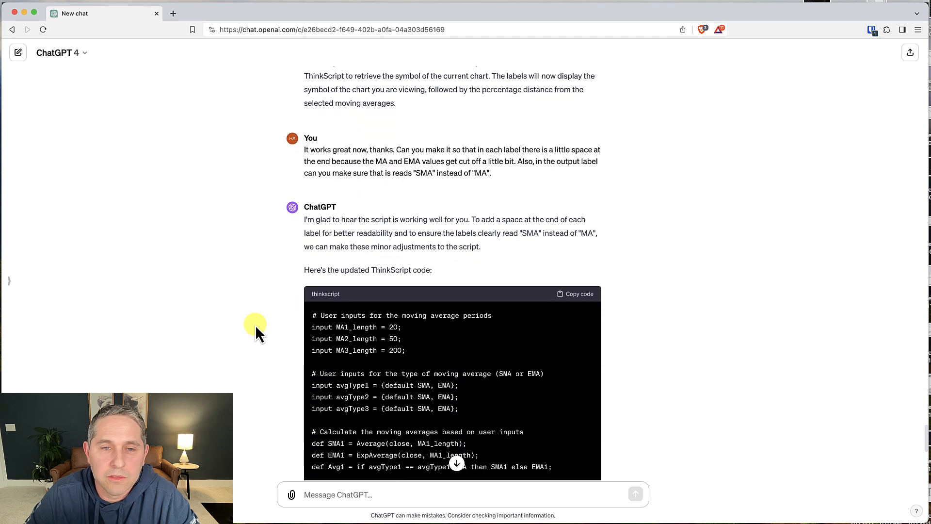
scroll("down", 3)
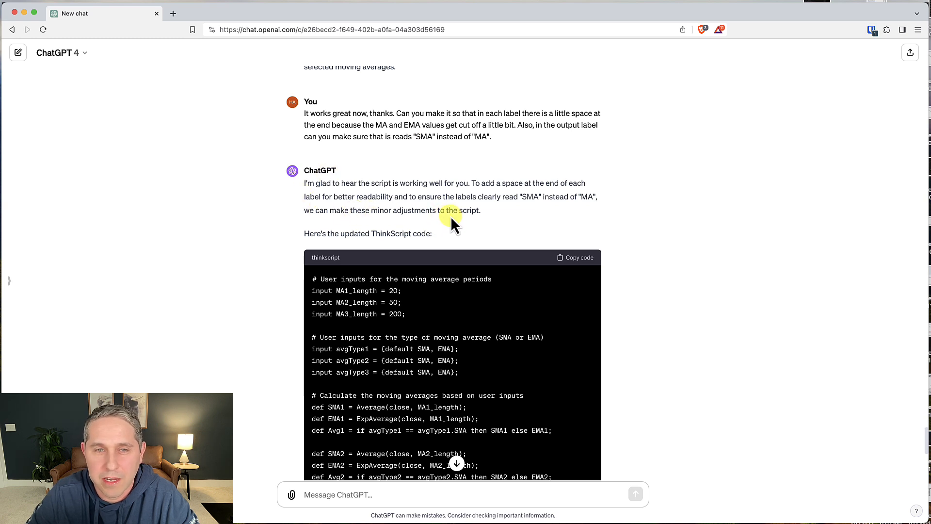
scroll("down", 3)
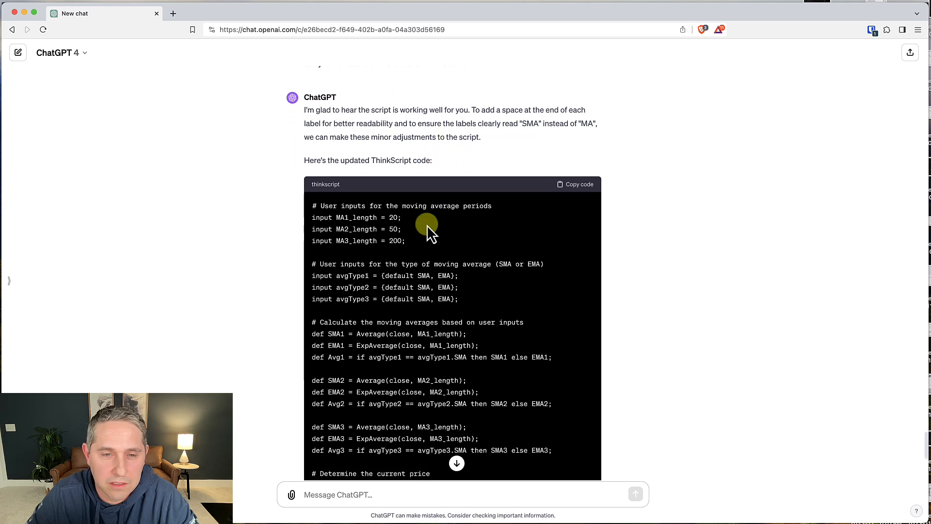
scroll("down", 3)
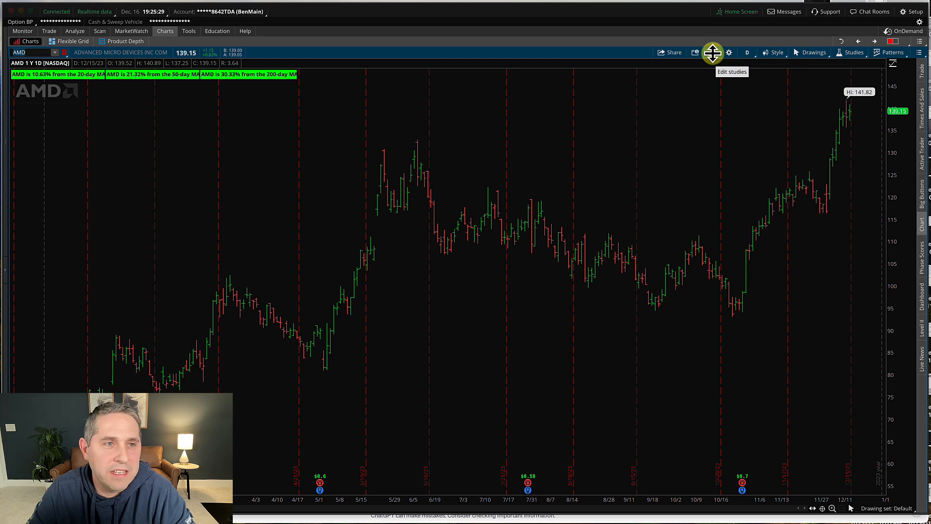
left_click(712, 52)
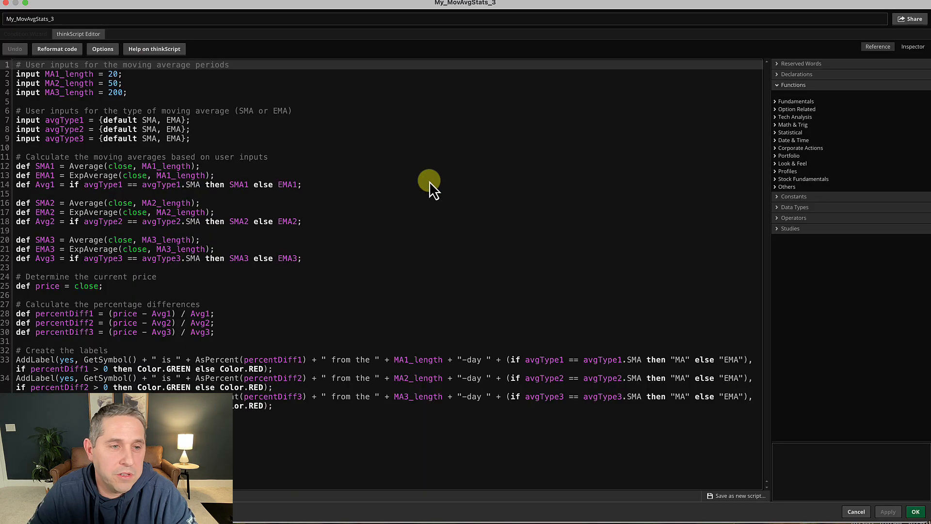
mouse_move(167, 346)
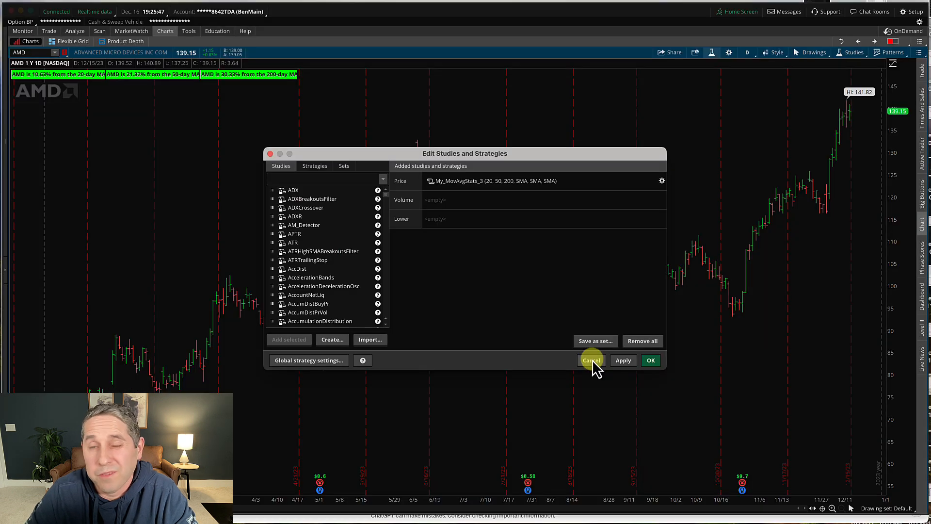
left_click(590, 360)
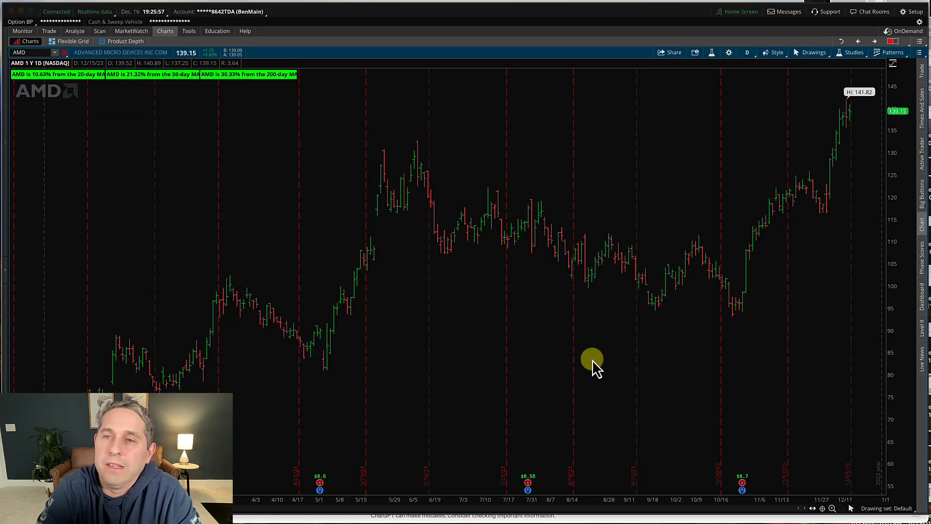